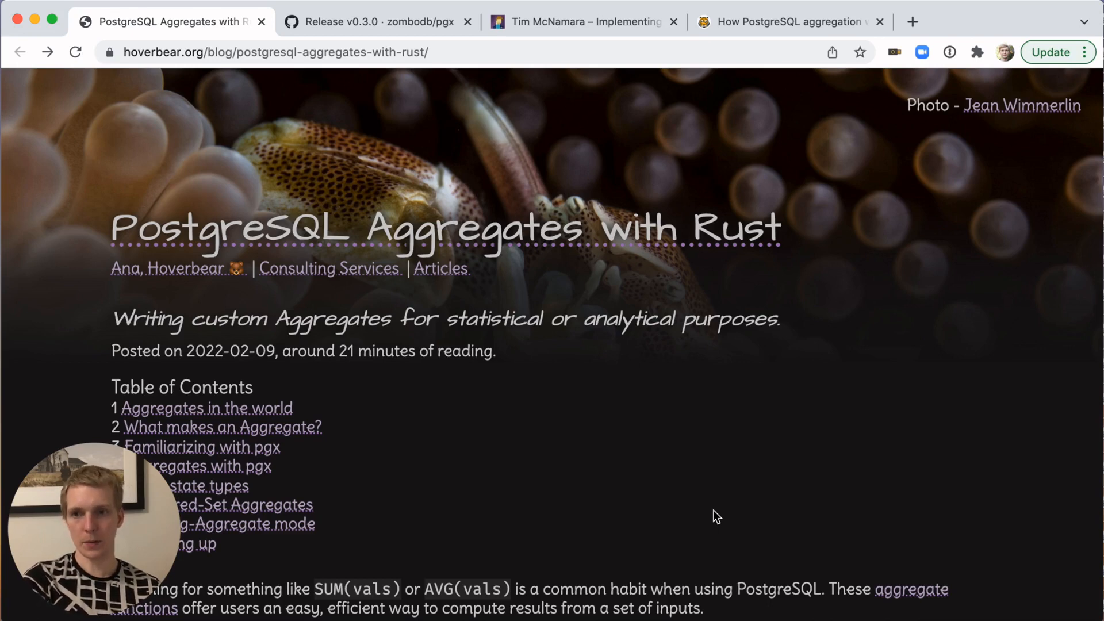
- Scroll past the title and table of contents to the 'Aggregates in the world' section
{"action": "scroll", "scroll_direction": "down", "scroll_amount": 3}
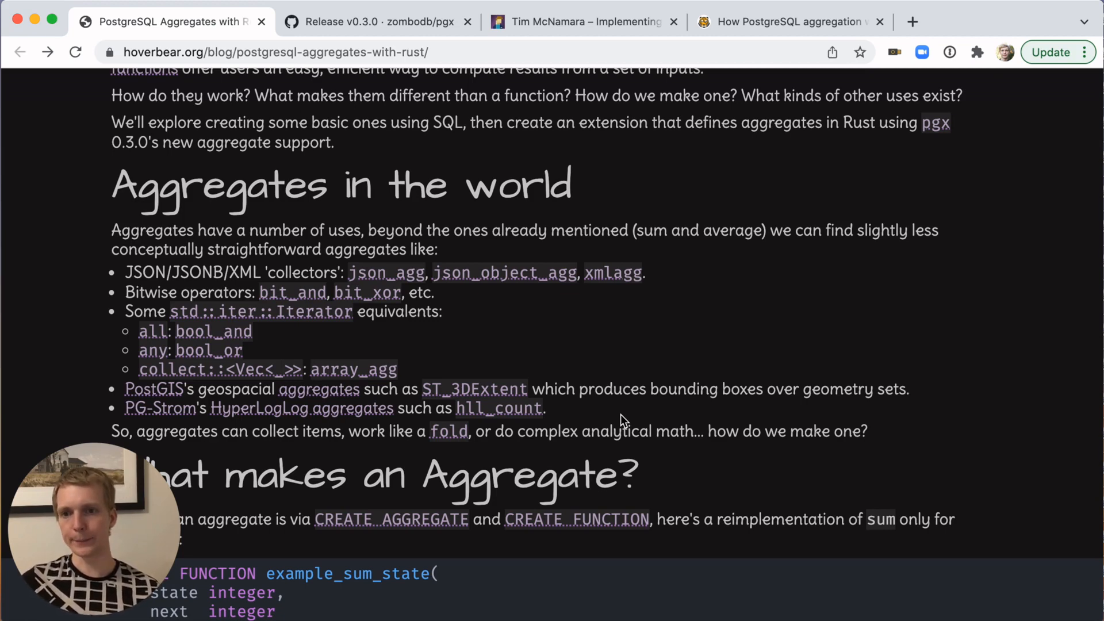
- Scroll to the CREATE FUNCTION example_sum_state and CREATE AGGREGATE example_sum code block
{"action": "scroll", "scroll_direction": "down", "scroll_amount": 3}
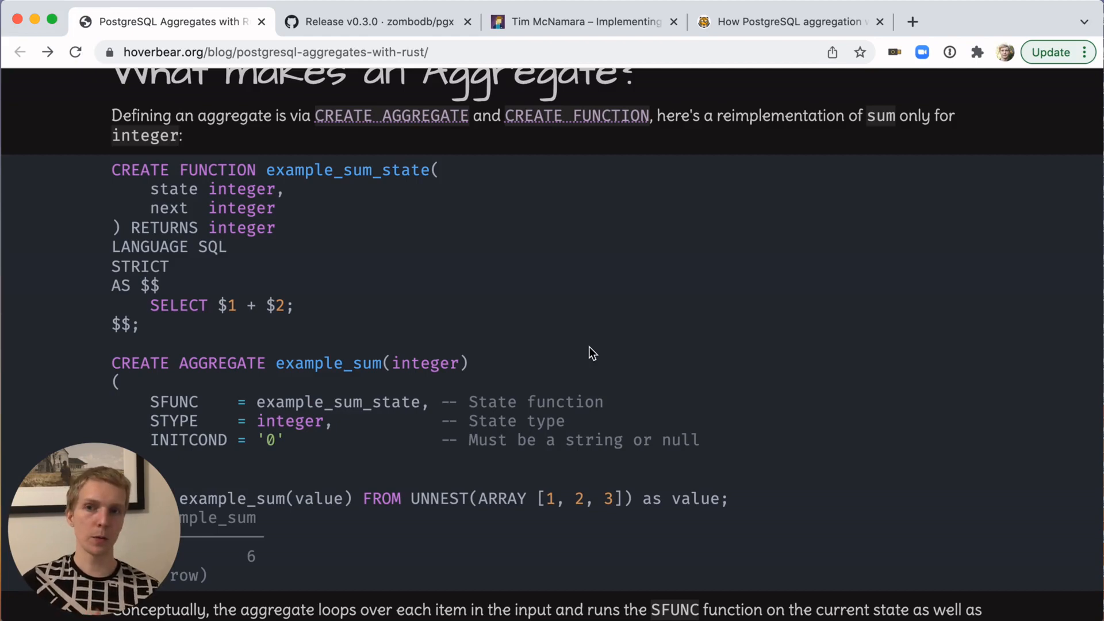
- Scroll to the Rust example_sum loop analogy and highlight the sum it returns
{"action": "scroll", "scroll_direction": "down", "scroll_amount": 3}
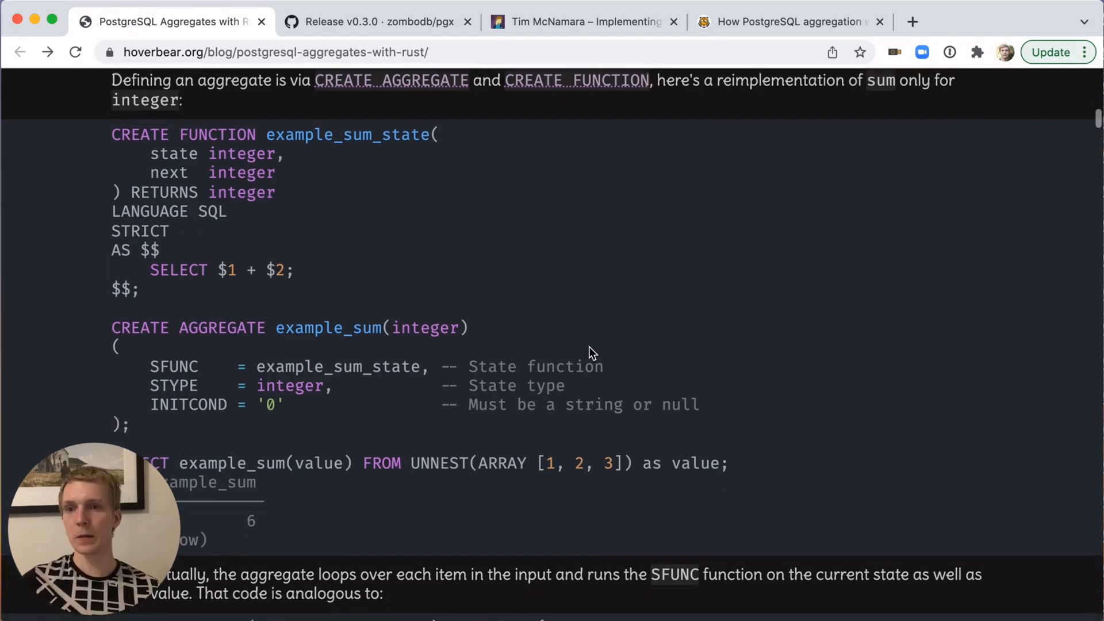
{"action": "scroll", "scroll_direction": "down", "scroll_amount": 3}
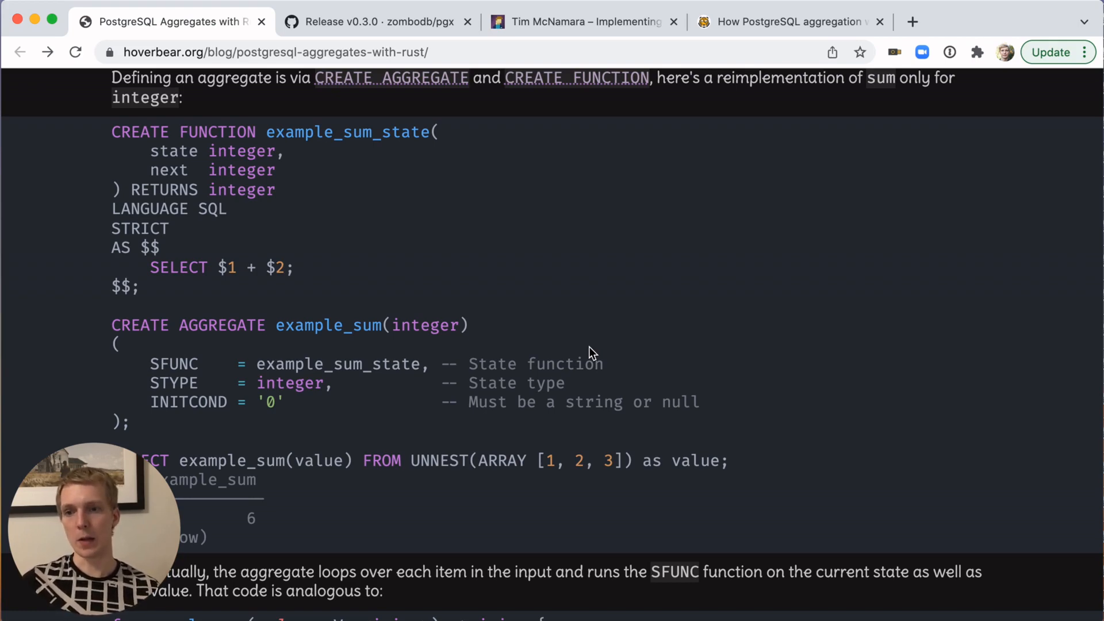
{"action": "scroll", "scroll_direction": "down", "scroll_amount": 3}
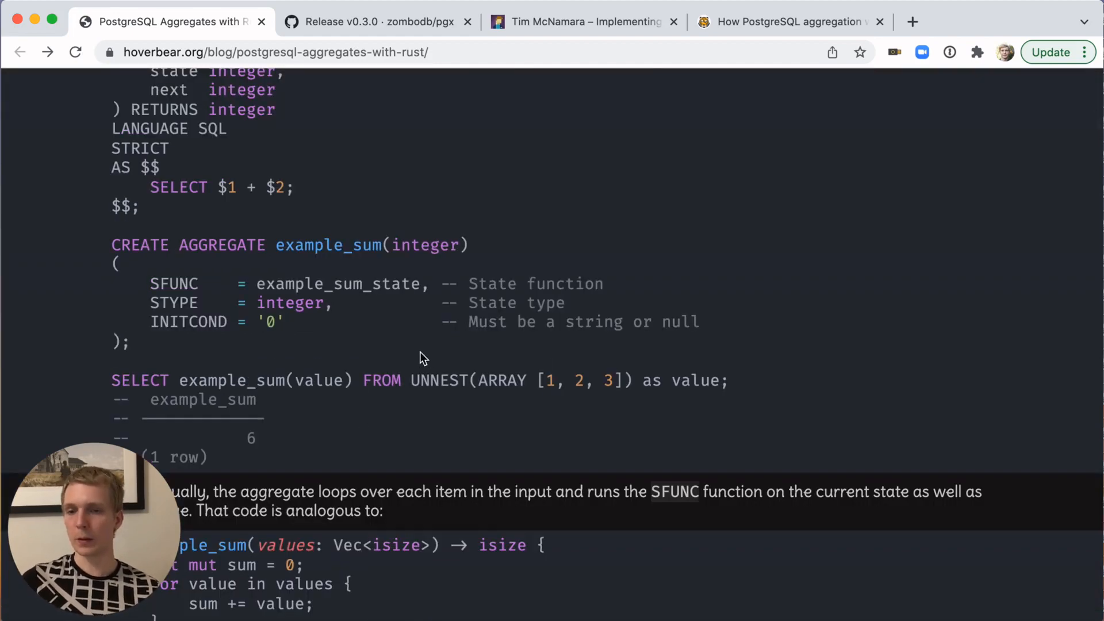
{"action": "scroll", "scroll_direction": "down", "scroll_amount": 3}
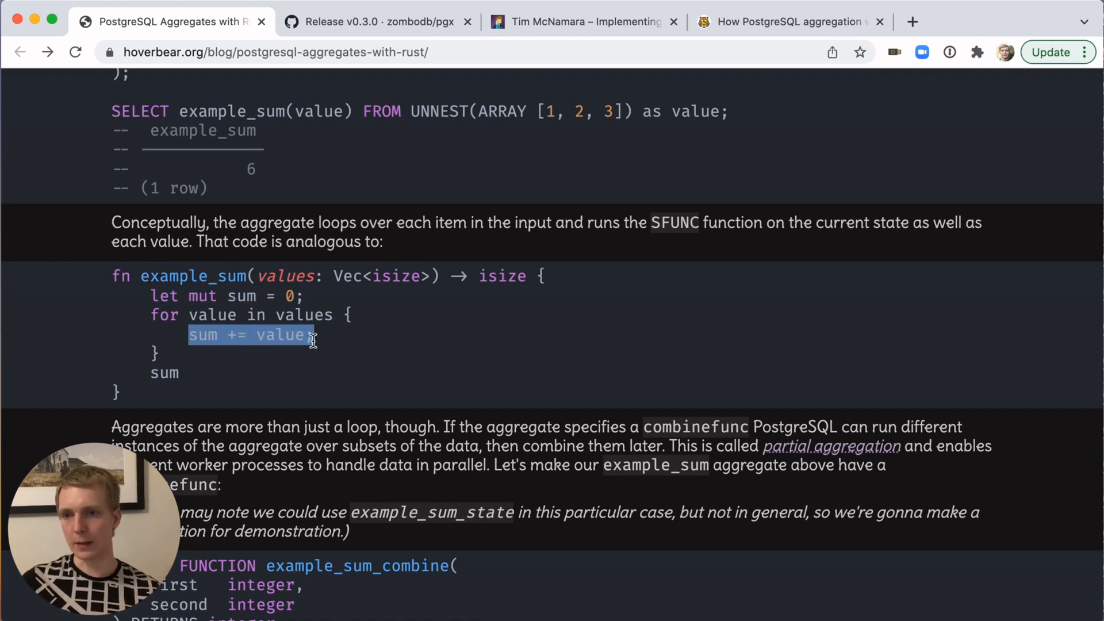
{"action": "double_click", "coordinate": [163, 373]}
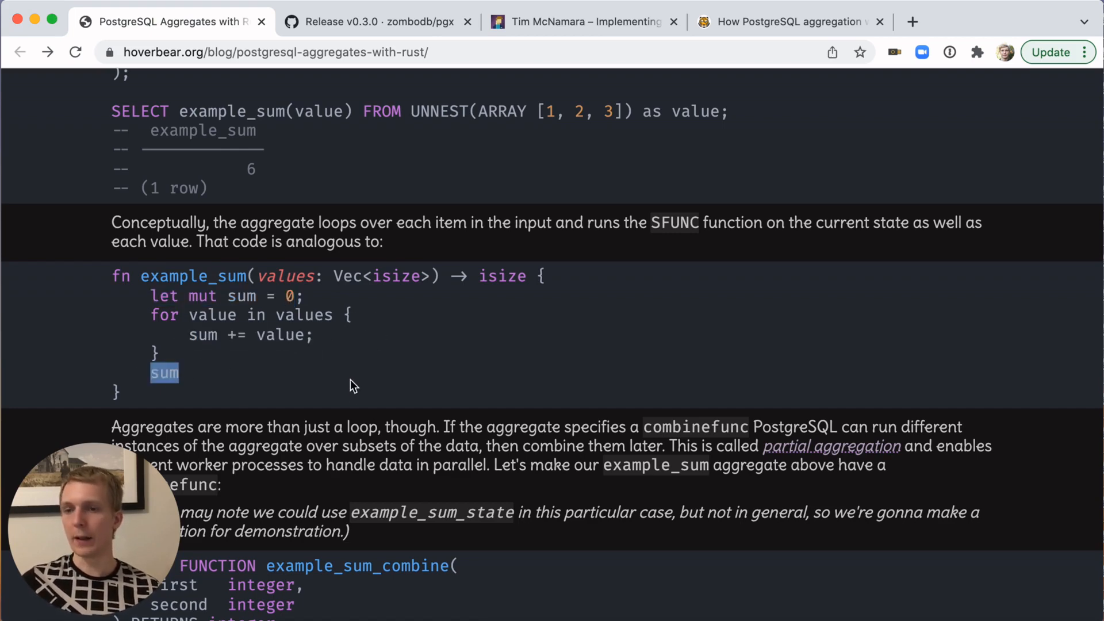
- Scroll through the example_sum_combine definition and back to the partial aggregation paragraph
{"action": "scroll", "scroll_direction": "down", "scroll_amount": 3}
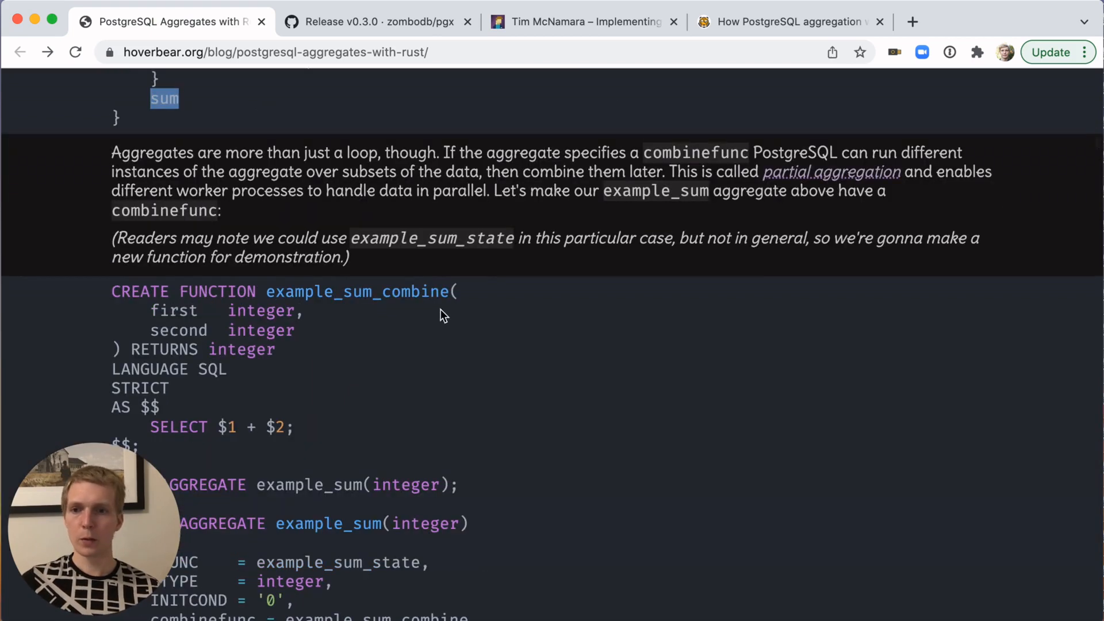
{"action": "scroll", "scroll_direction": "down", "scroll_amount": 3}
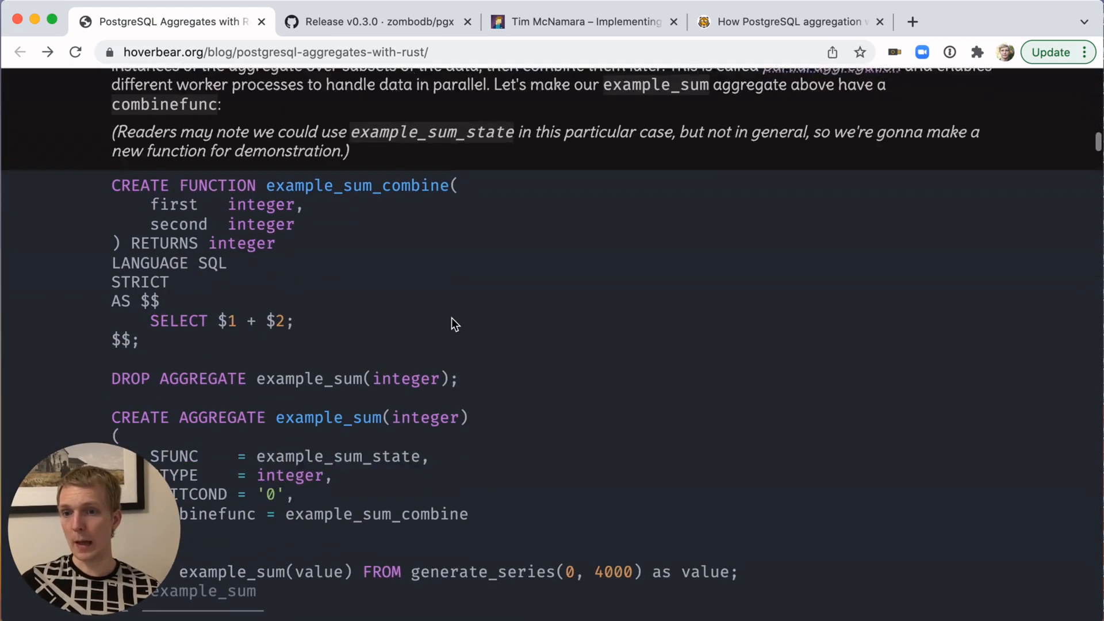
{"action": "scroll", "scroll_direction": "down", "scroll_amount": 3}
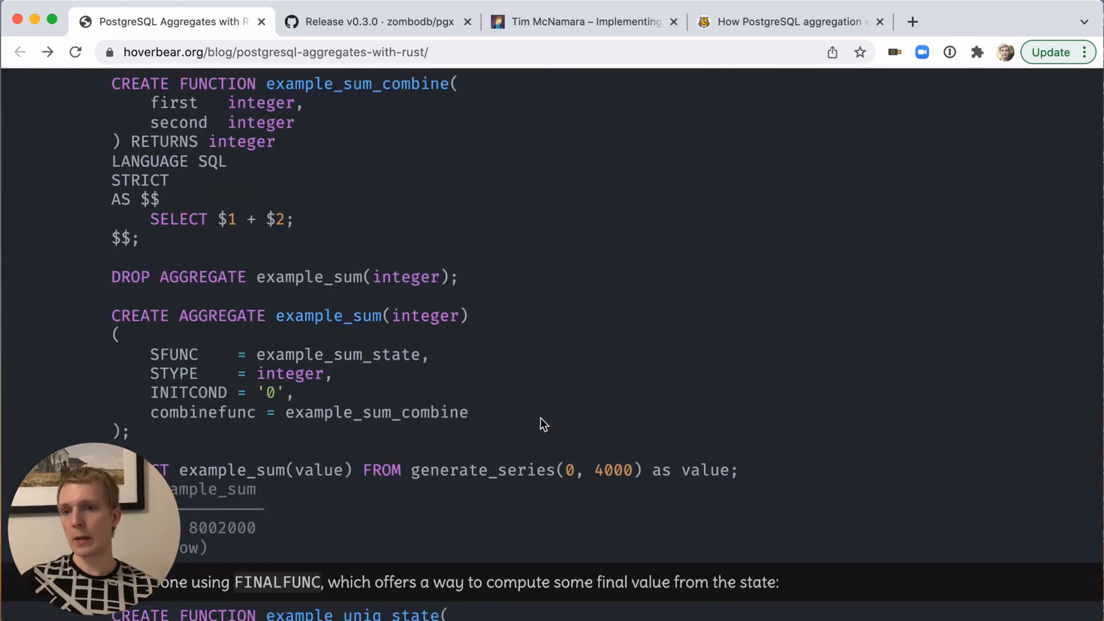
{"action": "scroll", "scroll_direction": "up", "scroll_amount": 3}
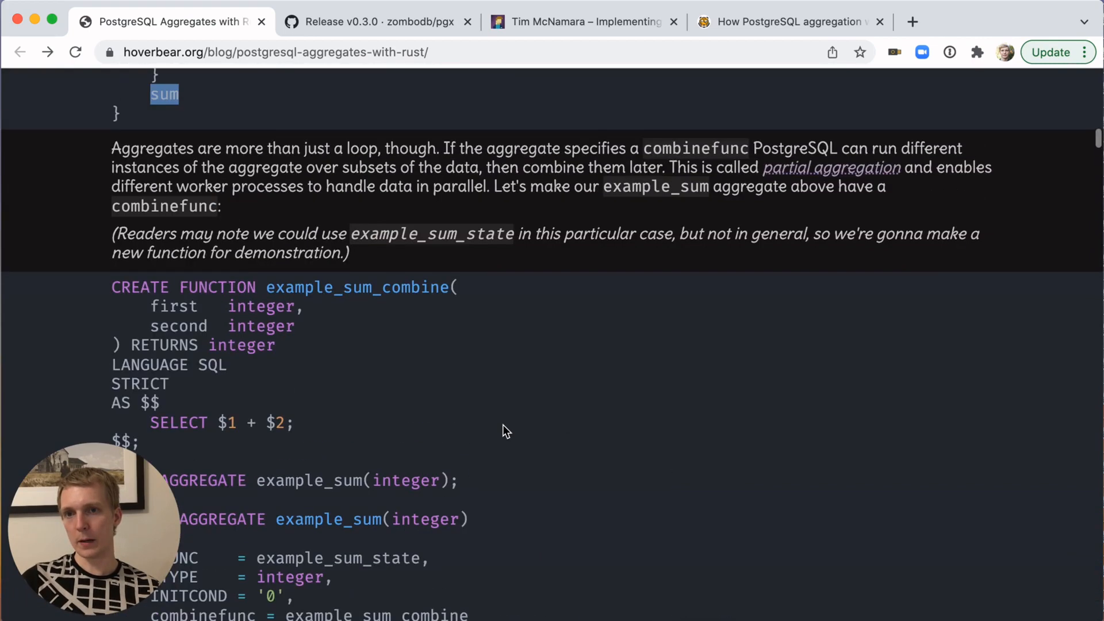
{"action": "mouse_move", "coordinate": [543, 438]}
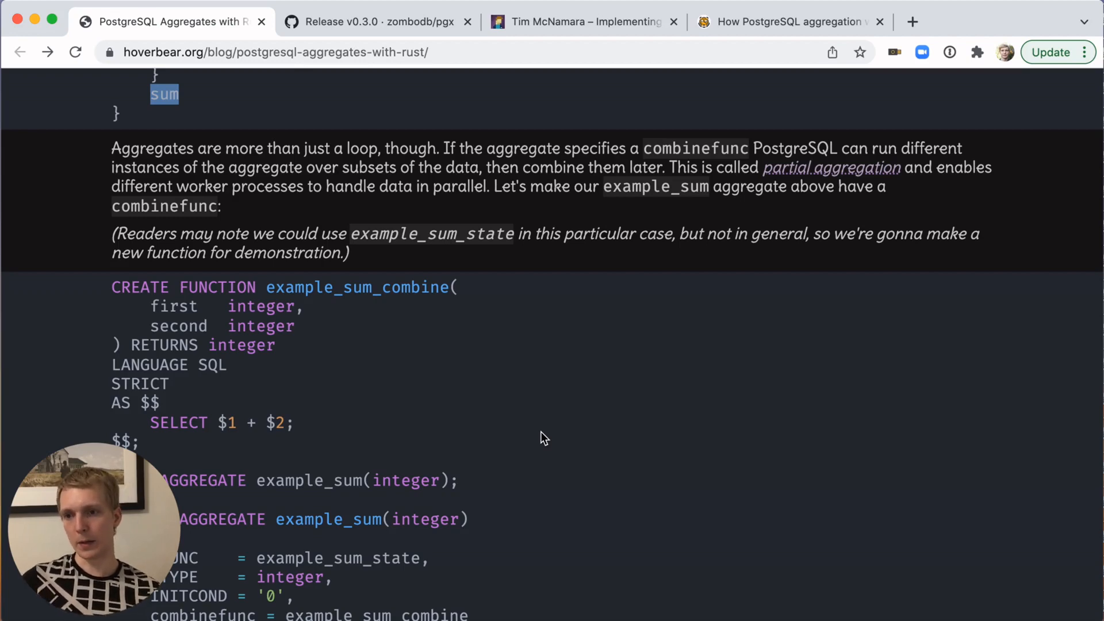
{"action": "scroll", "scroll_direction": "down", "scroll_amount": 3}
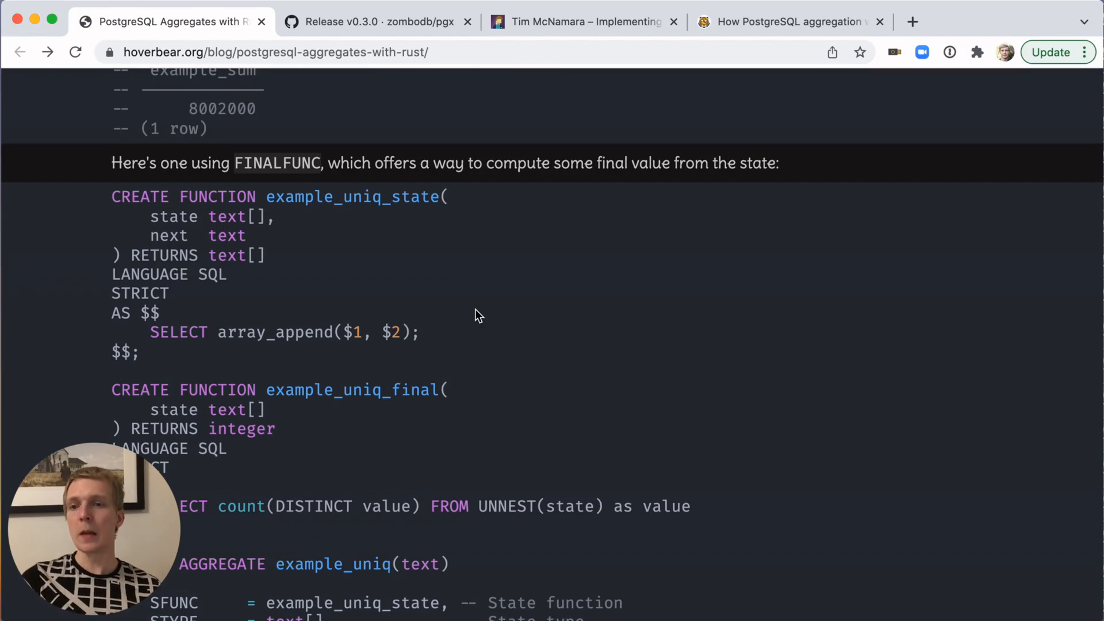
- Read the example_uniq FINALFUNC code, highlighting its argument type, and continue to 'Familiarizing with pgx'
{"action": "scroll", "scroll_direction": "down", "scroll_amount": 3}
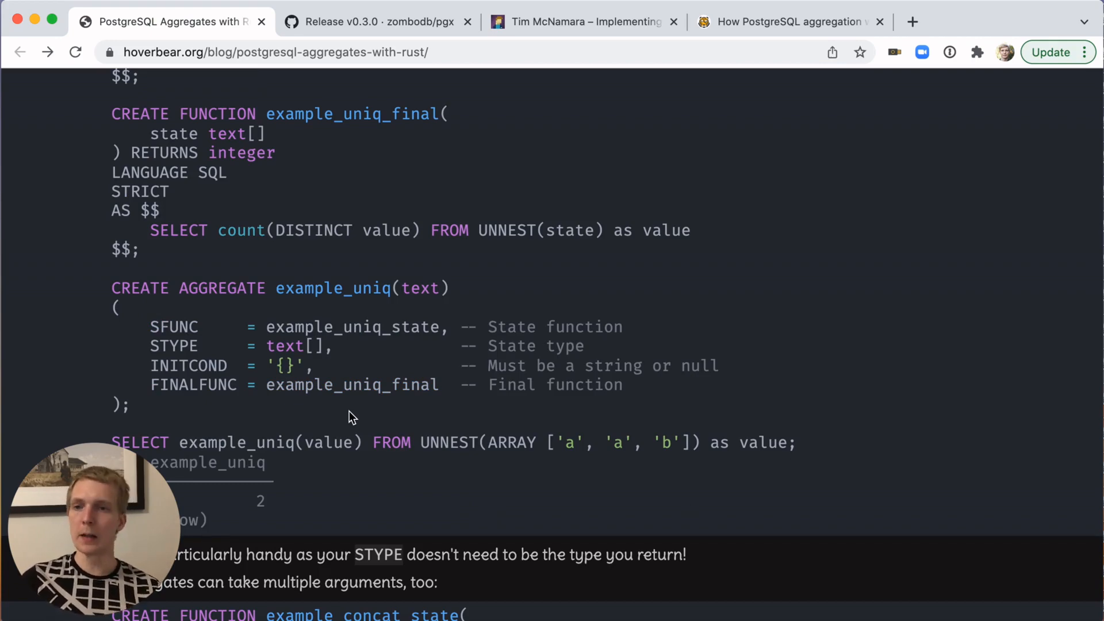
{"action": "mouse_move", "coordinate": [431, 277]}
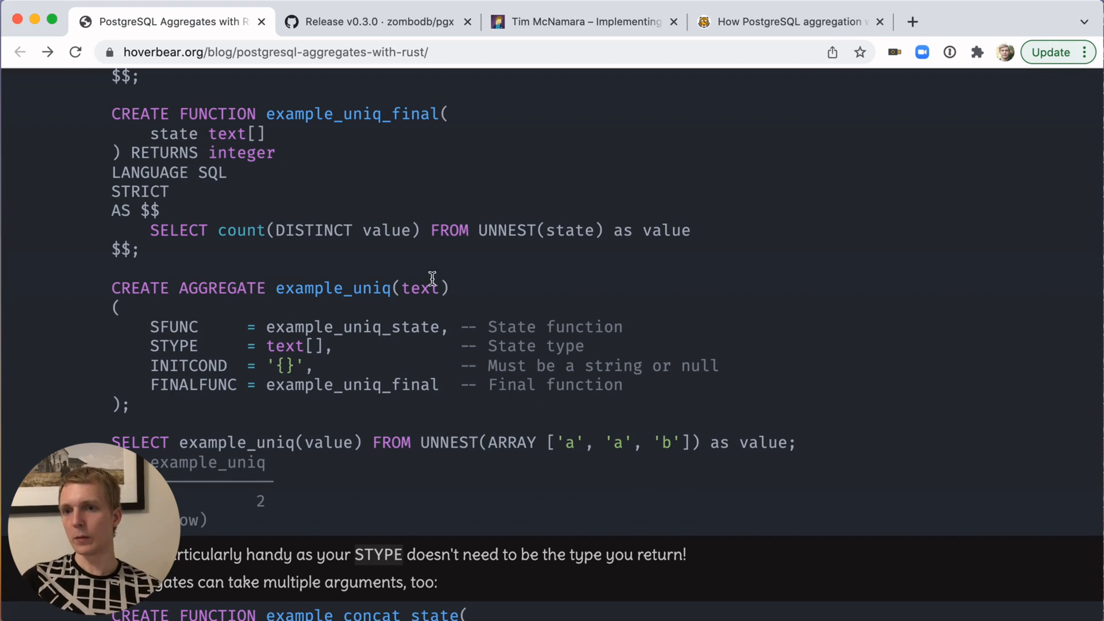
{"action": "double_click", "coordinate": [389, 230]}
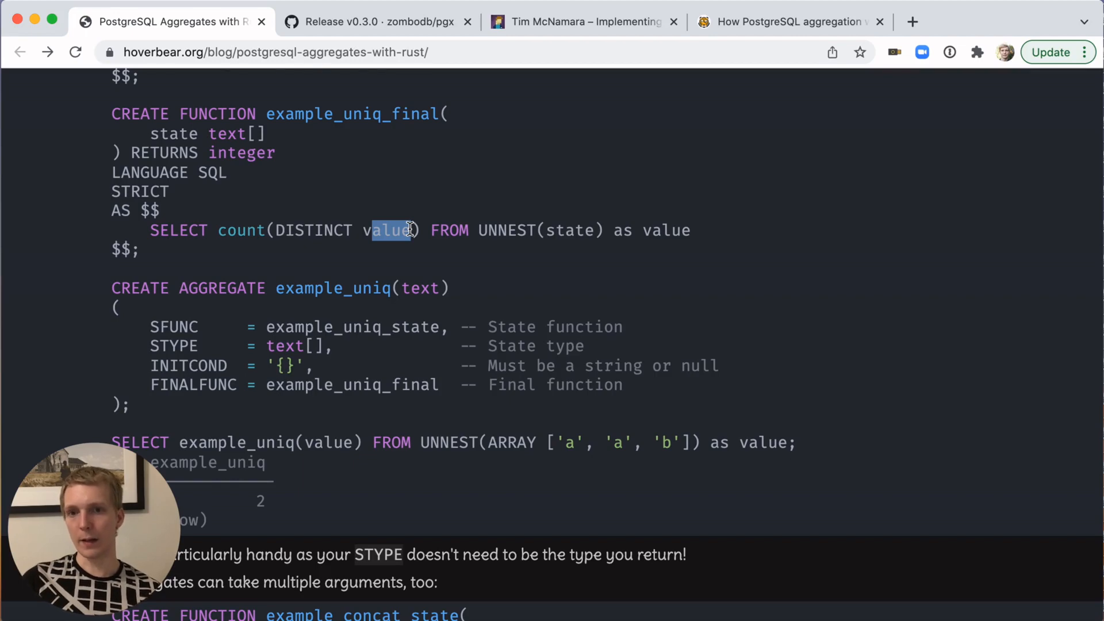
{"action": "scroll", "scroll_direction": "down", "scroll_amount": 3}
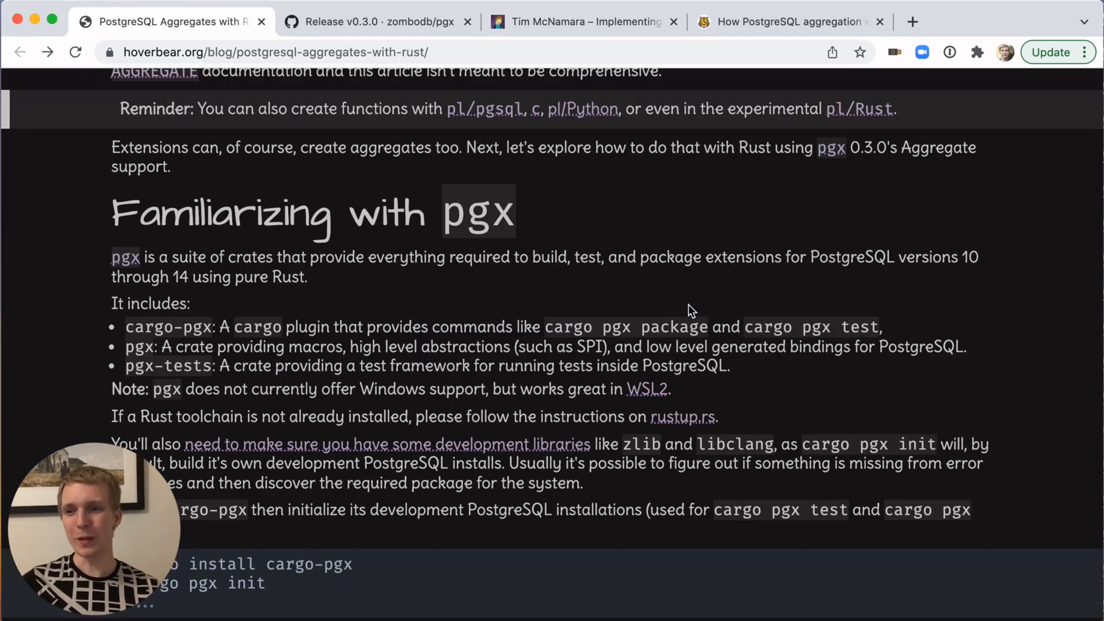
{"action": "mouse_move", "coordinate": [679, 264]}
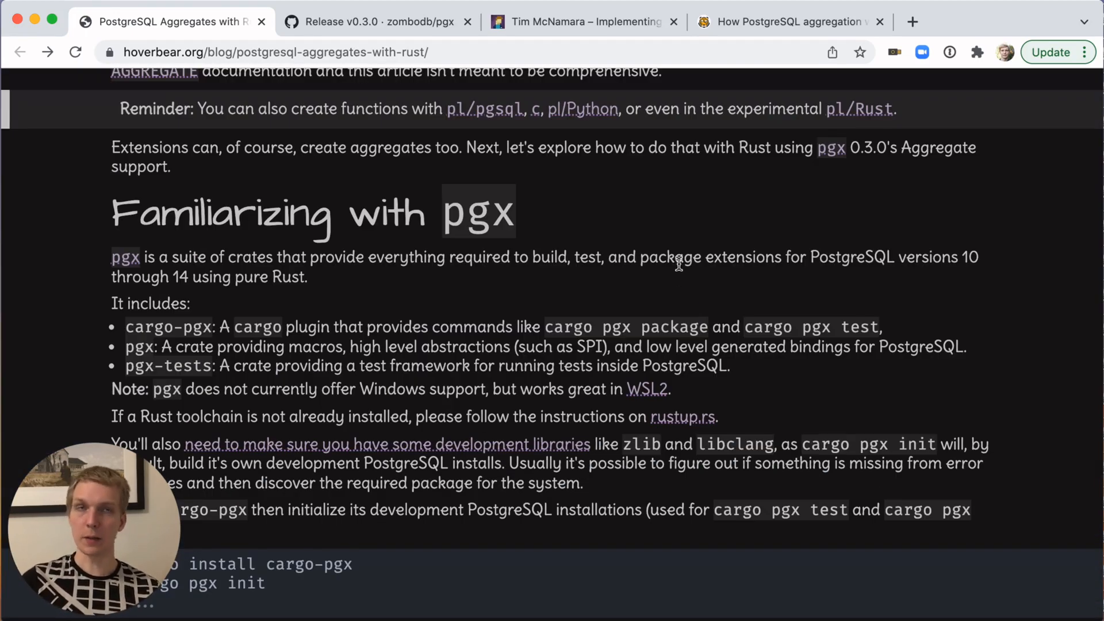
{"action": "mouse_move", "coordinate": [622, 268]}
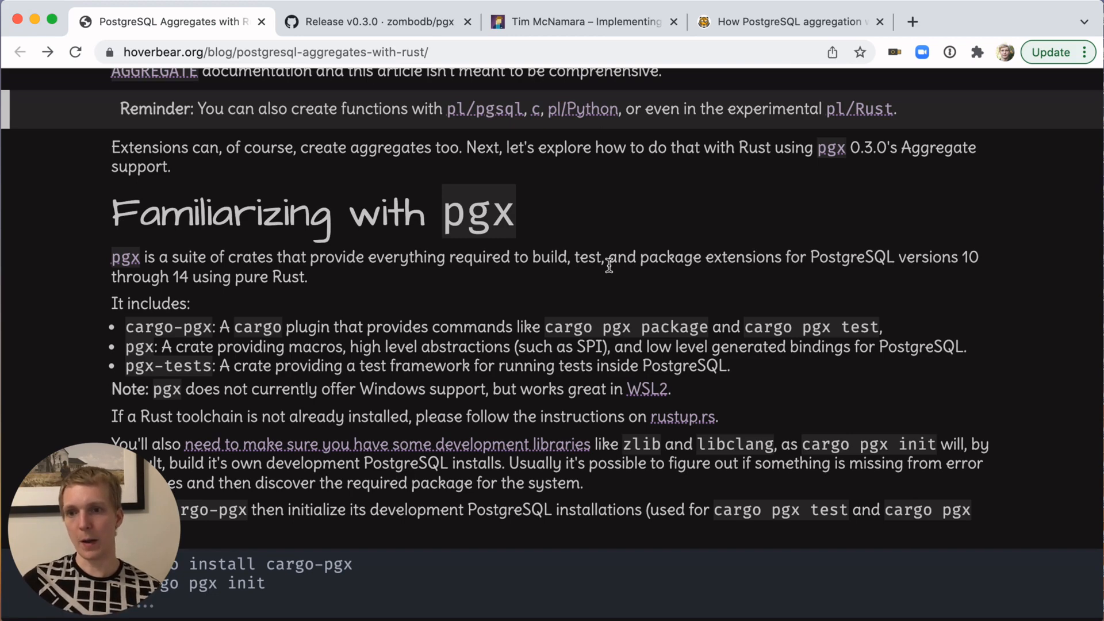
- Scroll past the cargo pgx install, new and run commands to the cargo pgx schema generated SQL
{"action": "scroll", "scroll_direction": "down", "scroll_amount": 3}
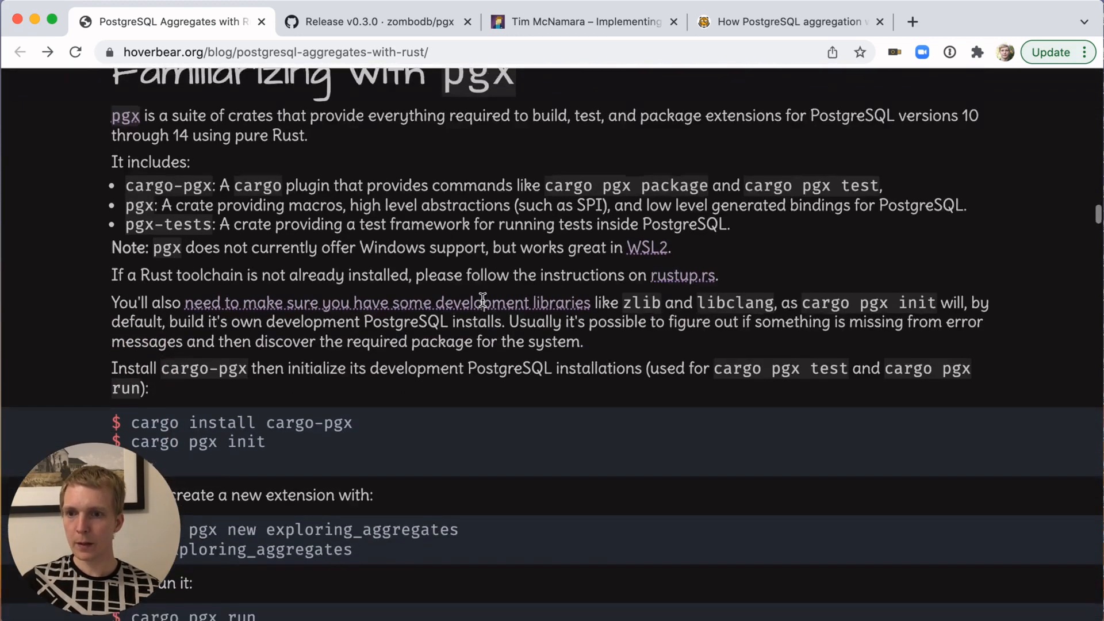
{"action": "scroll", "scroll_direction": "down", "scroll_amount": 3}
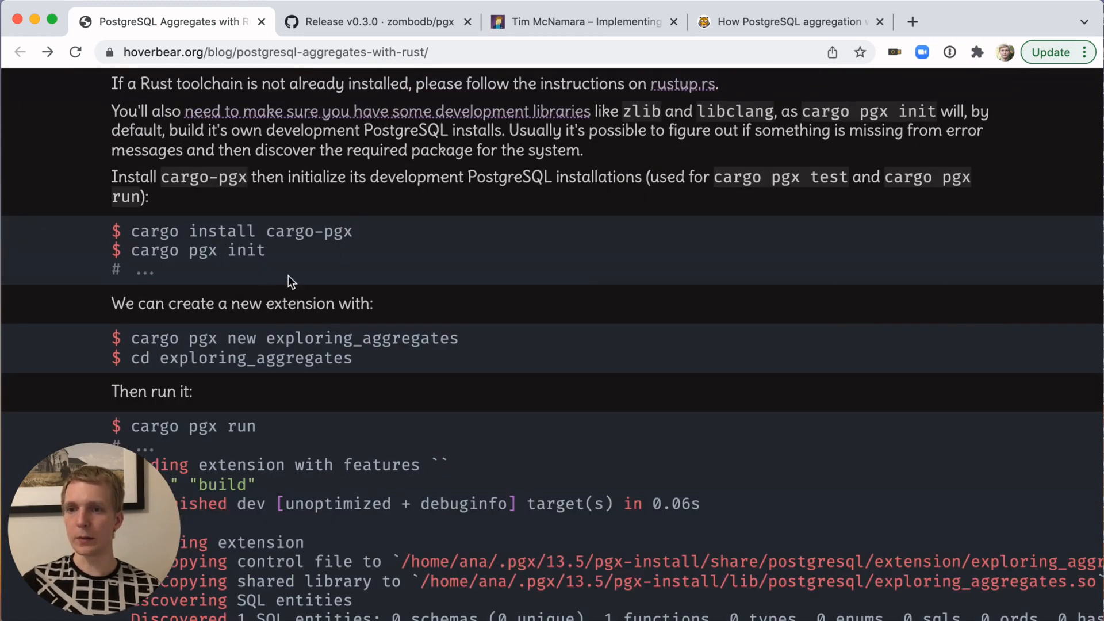
{"action": "scroll", "scroll_direction": "down", "scroll_amount": 3}
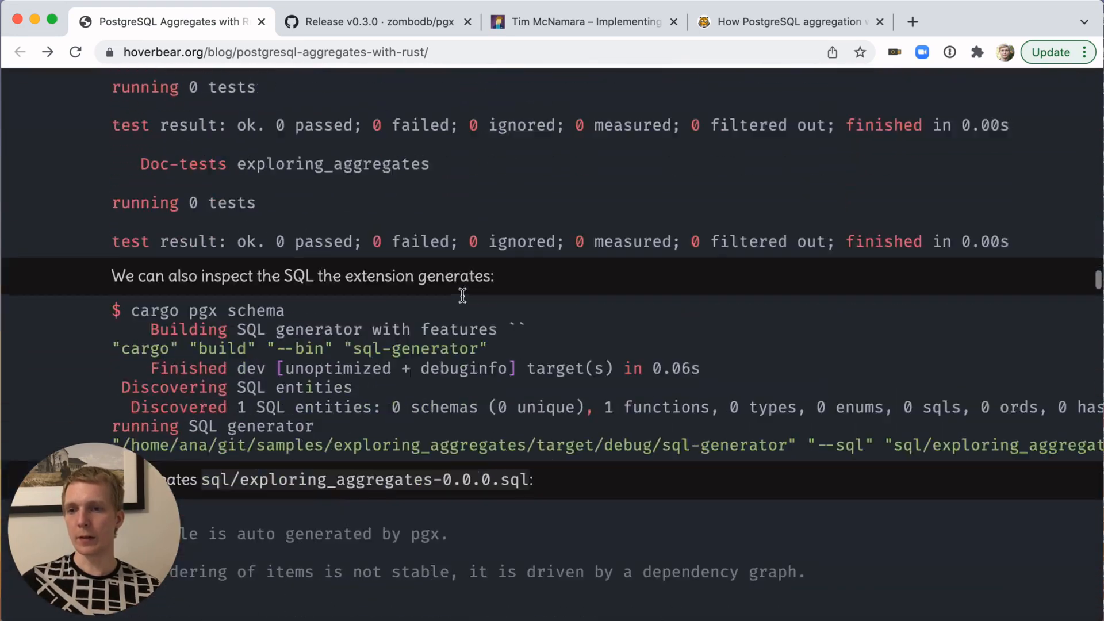
- Scroll past the DemoSum psql result to the Ordered-Set Aggregates heading and DemoPercentileDisc code
{"action": "scroll", "scroll_direction": "up", "scroll_amount": 3}
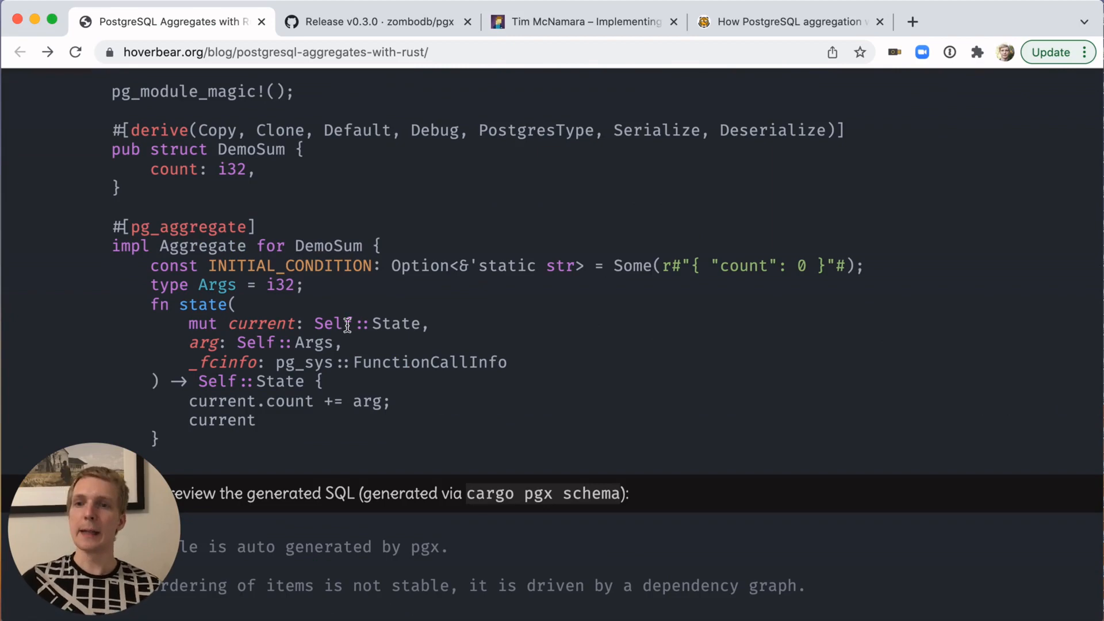
{"action": "mouse_move", "coordinate": [303, 412]}
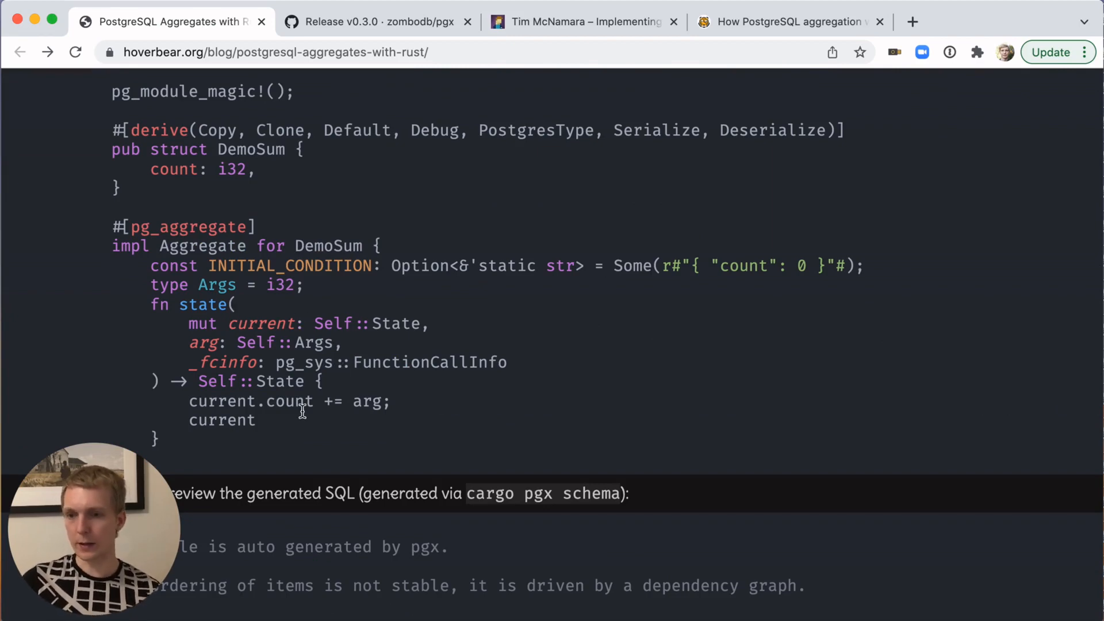
{"action": "scroll", "scroll_direction": "down", "scroll_amount": 3}
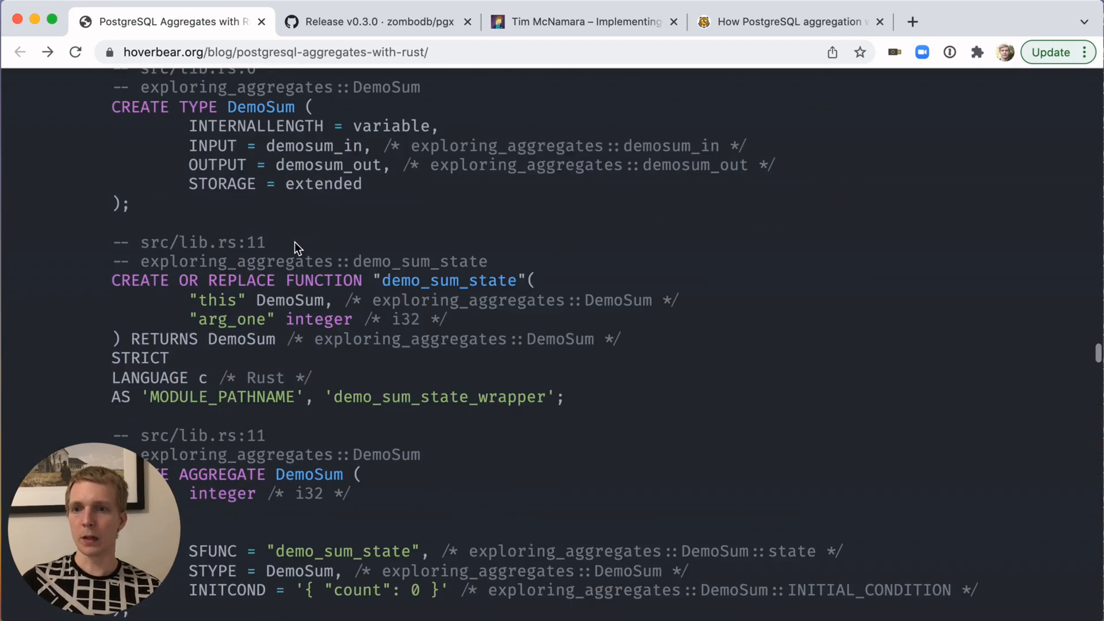
{"action": "scroll", "scroll_direction": "down", "scroll_amount": 3}
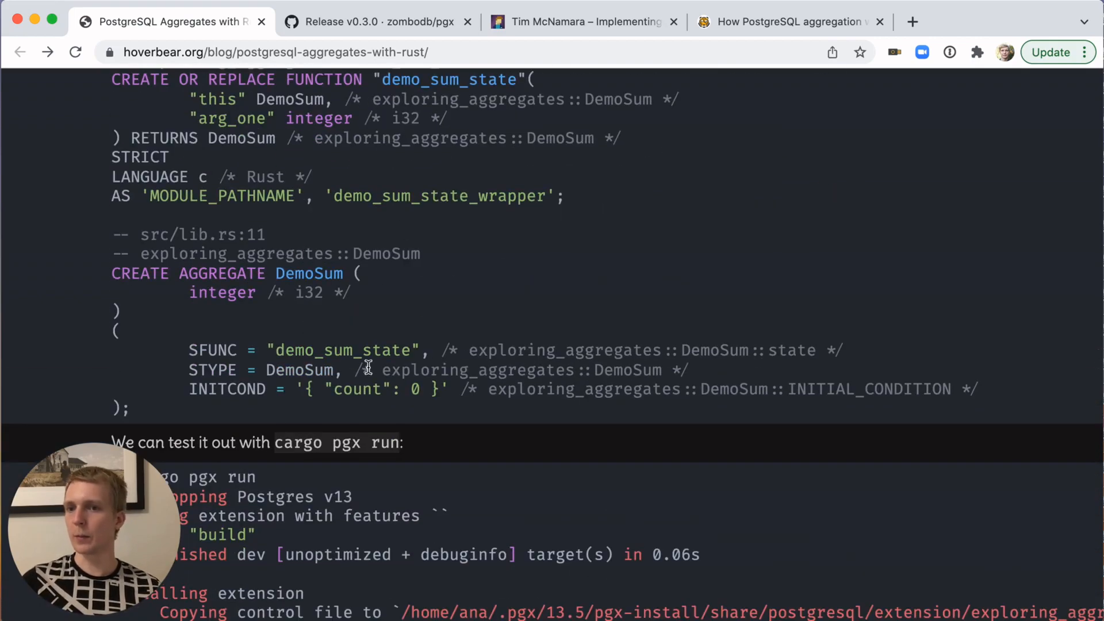
{"action": "scroll", "scroll_direction": "down", "scroll_amount": 3}
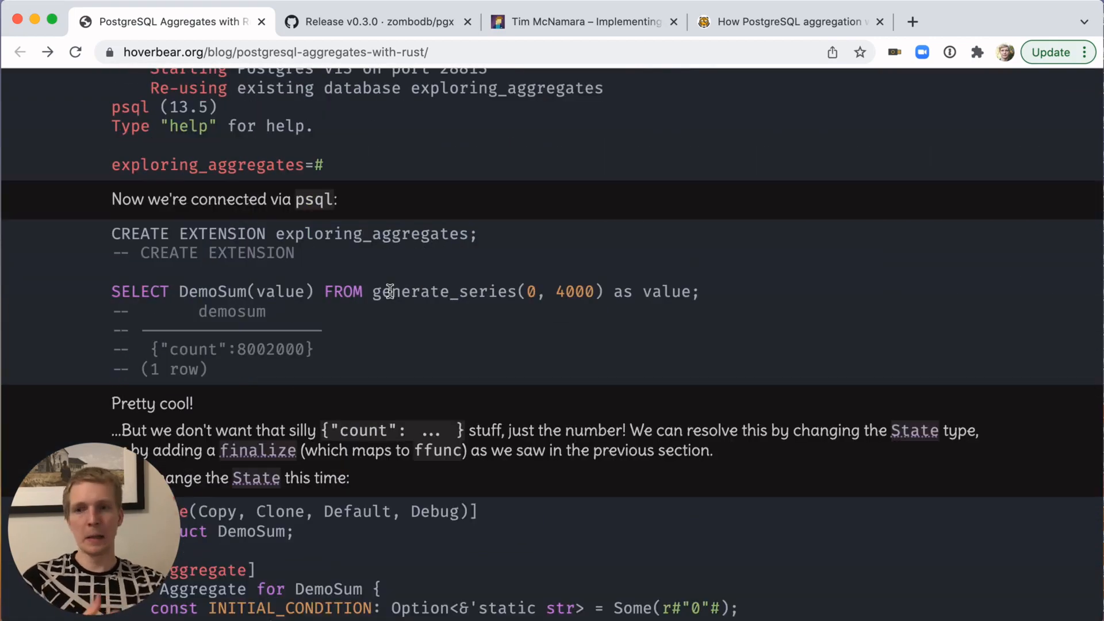
{"action": "mouse_move", "coordinate": [486, 330]}
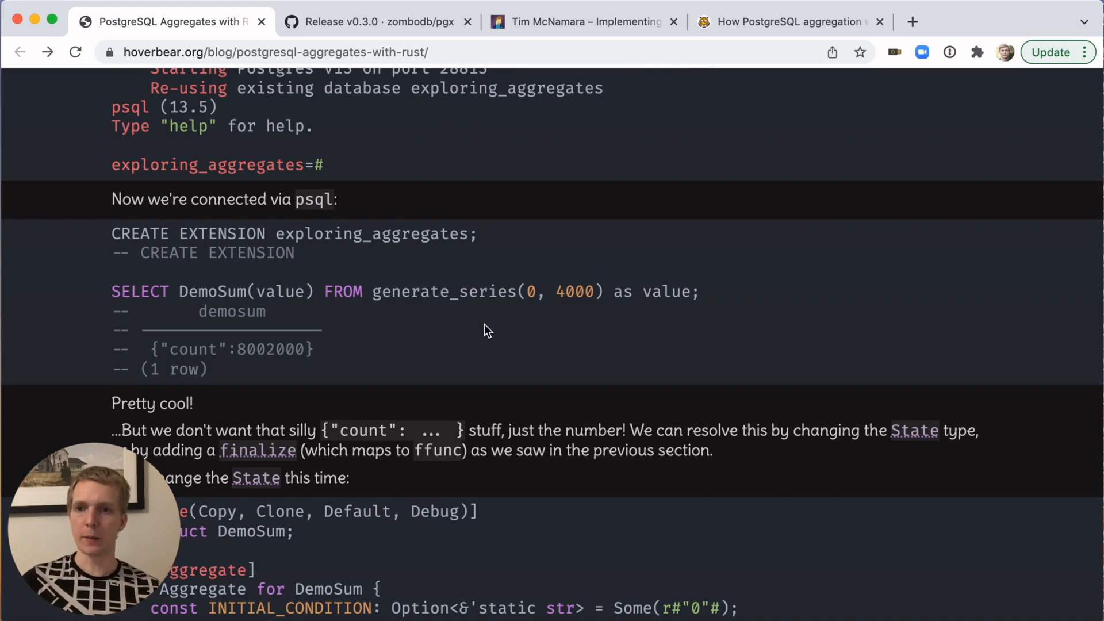
{"action": "scroll", "scroll_direction": "down", "scroll_amount": 3}
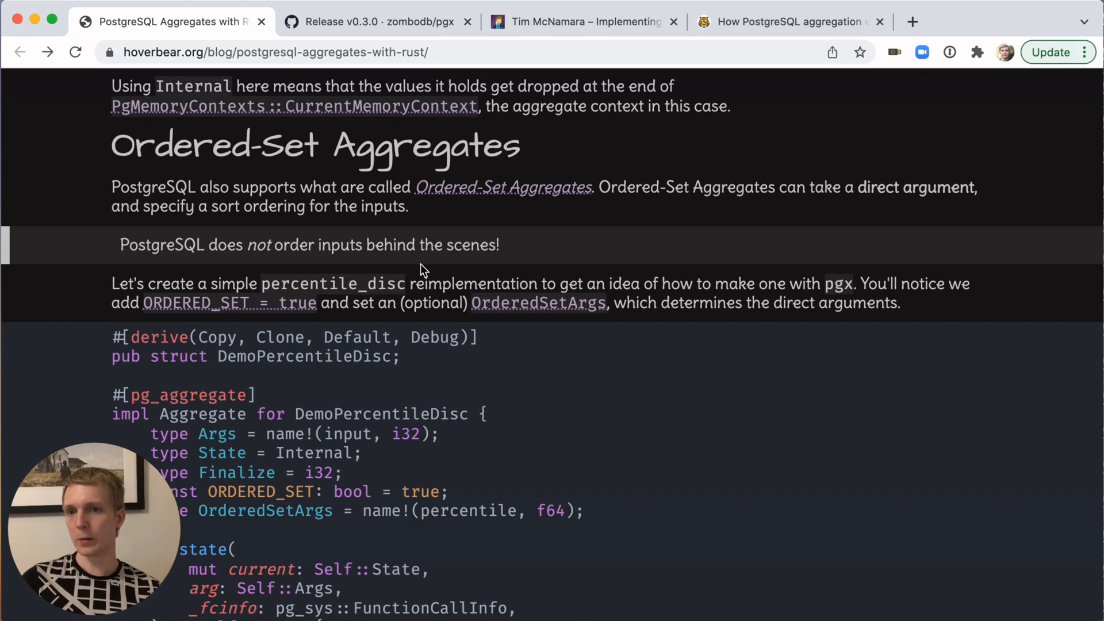
{"action": "mouse_move", "coordinate": [394, 312]}
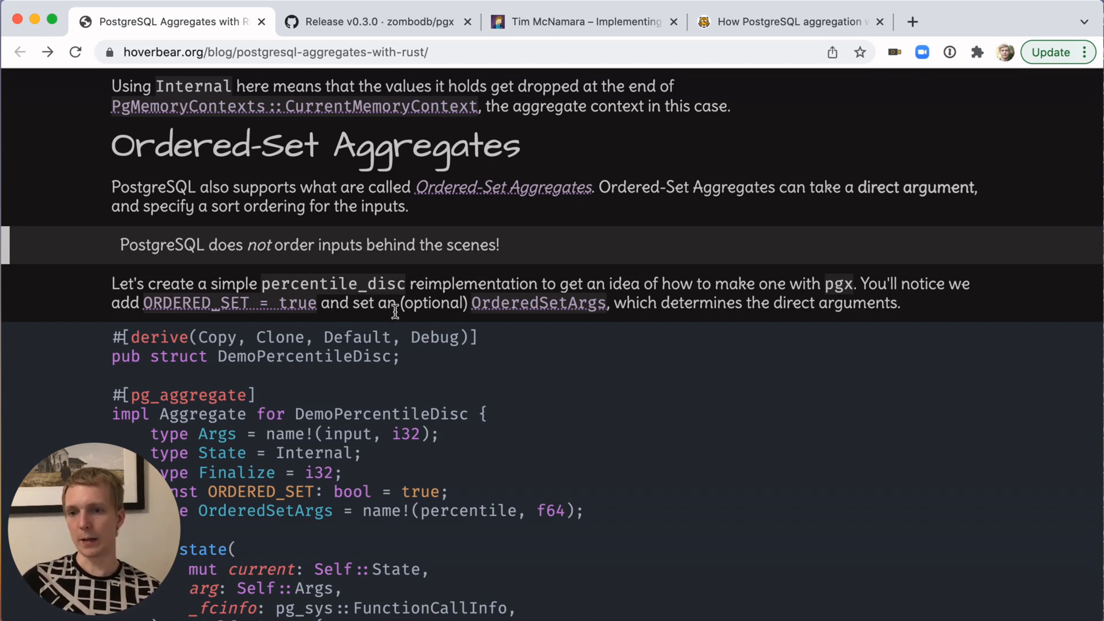
{"action": "mouse_move", "coordinate": [560, 385]}
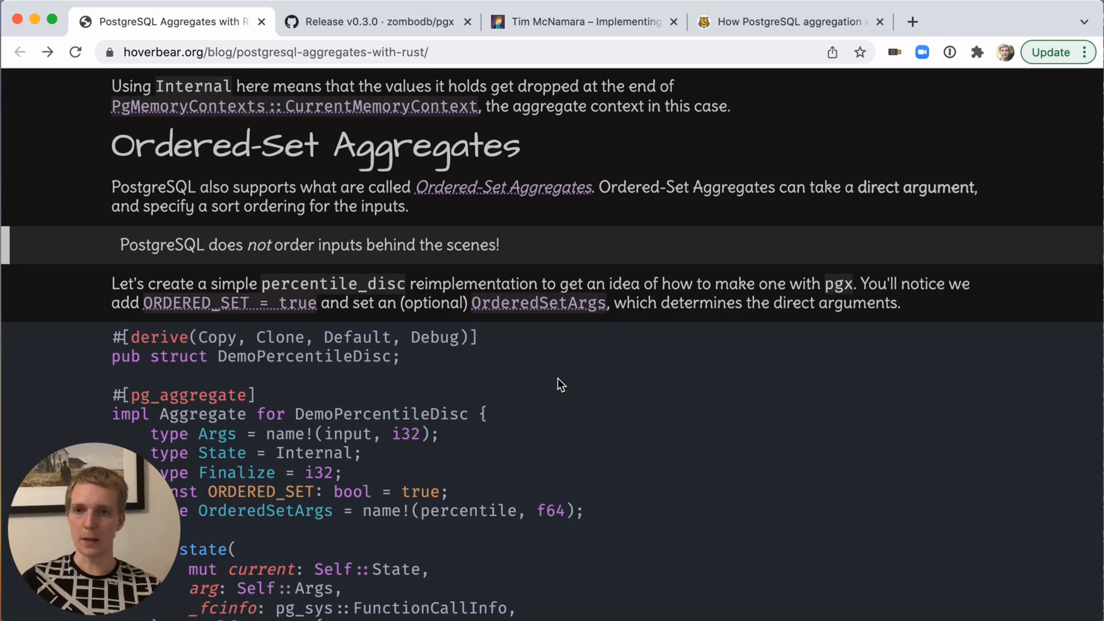
{"action": "mouse_move", "coordinate": [434, 119]}
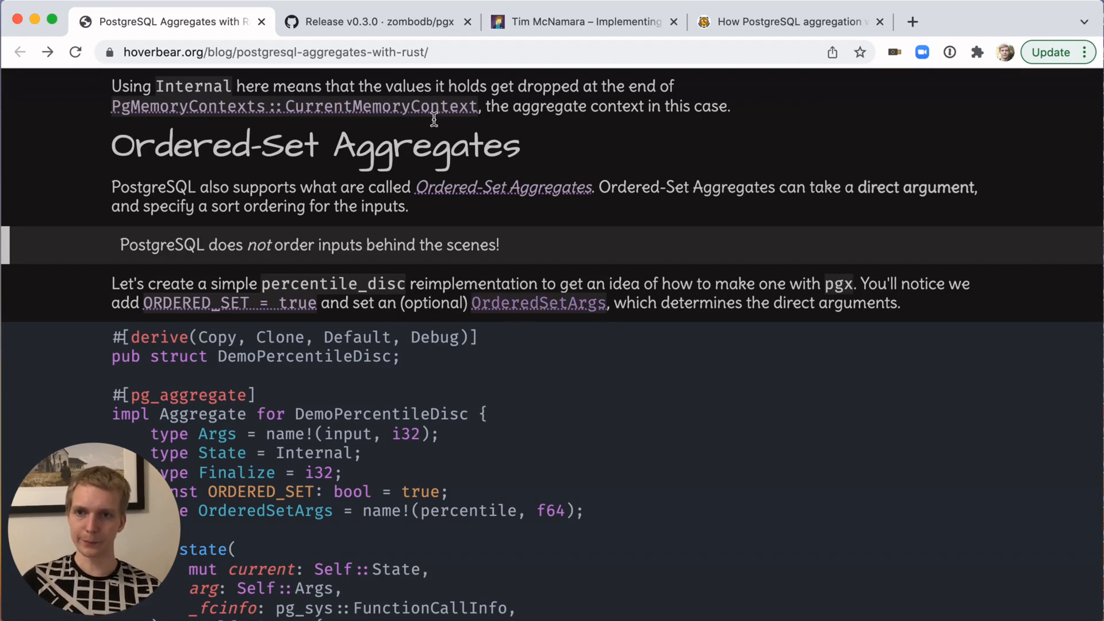
- View the pgx v0.3.0 release notes tab, then switch to Tim McNamara's harmonic and geometric mean article
{"action": "left_click", "coordinate": [372, 21]}
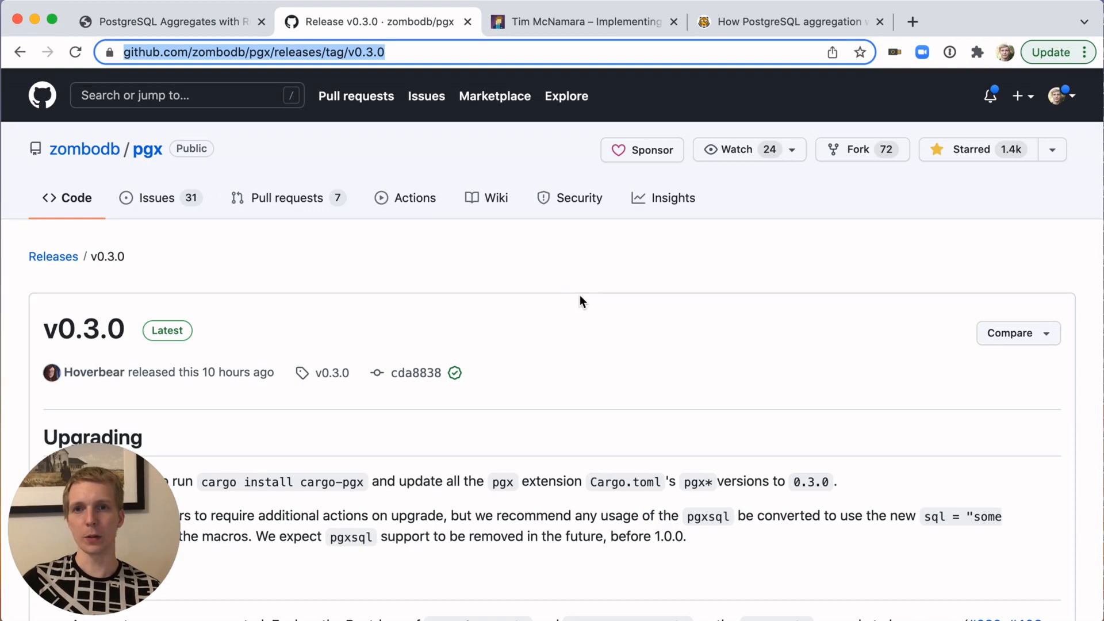
{"action": "left_click", "coordinate": [577, 20]}
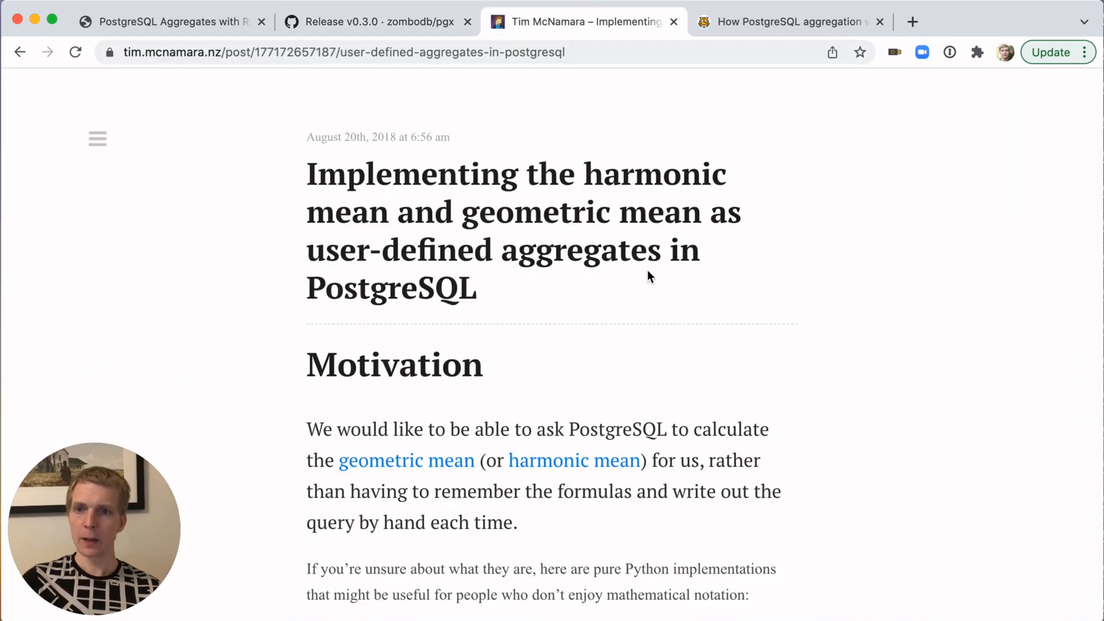
{"action": "mouse_move", "coordinate": [779, 301]}
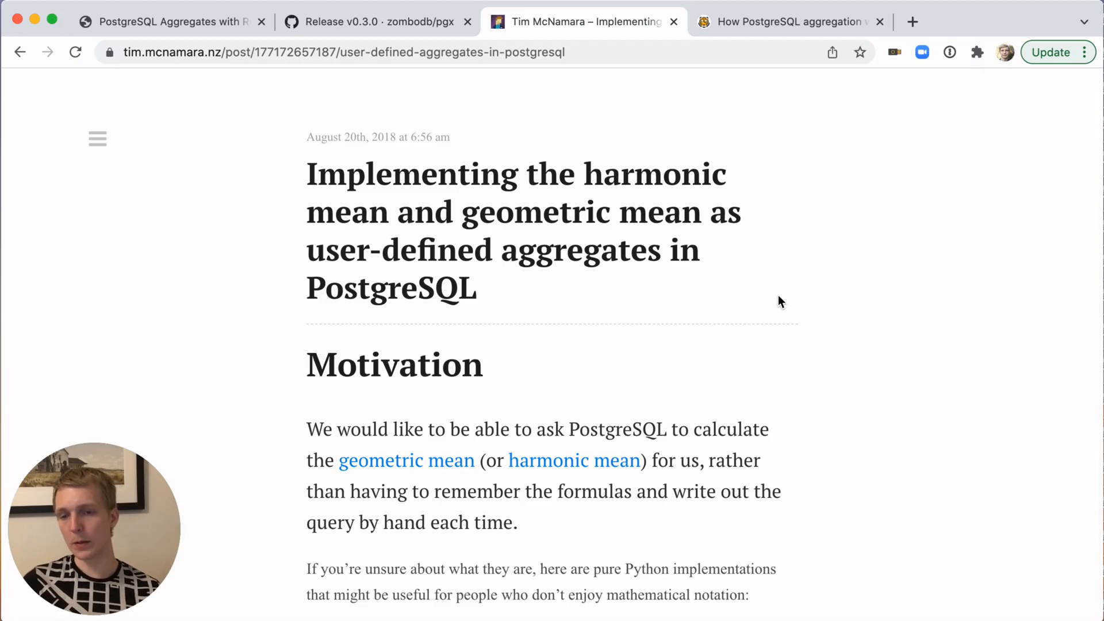
- Scroll past the Motivation paragraph to the Python harmonic_mean and geometric_mean code
{"action": "scroll", "scroll_direction": "down", "scroll_amount": 3}
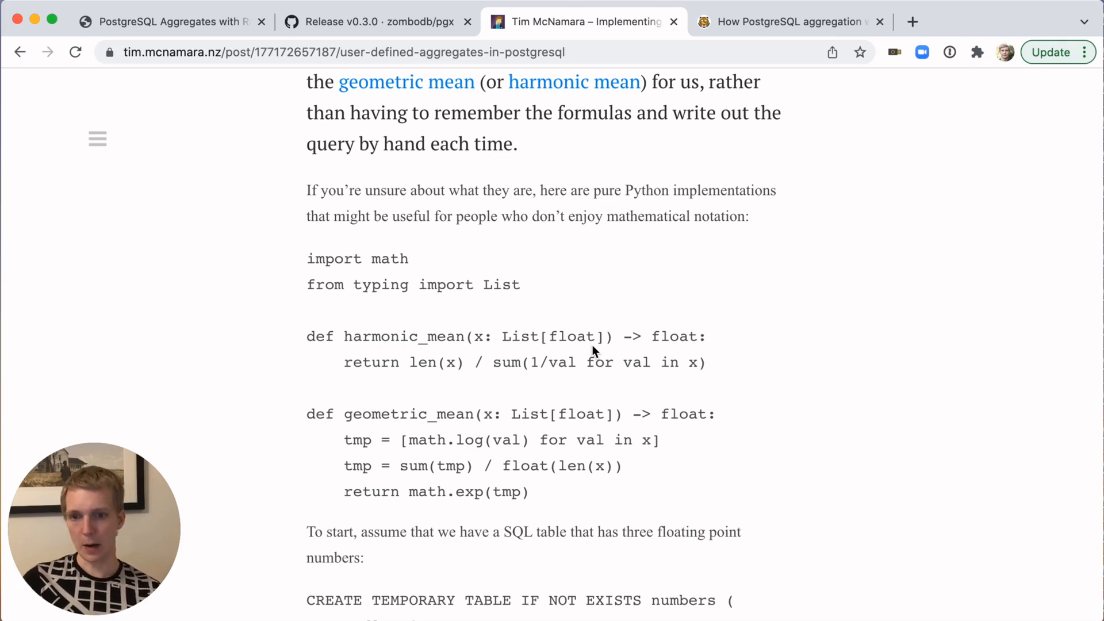
- Read through the geomean and harmonic mean CREATE AGGREGATE code, then switch to the Timescale aggregation article
{"action": "scroll", "scroll_direction": "down", "scroll_amount": 3}
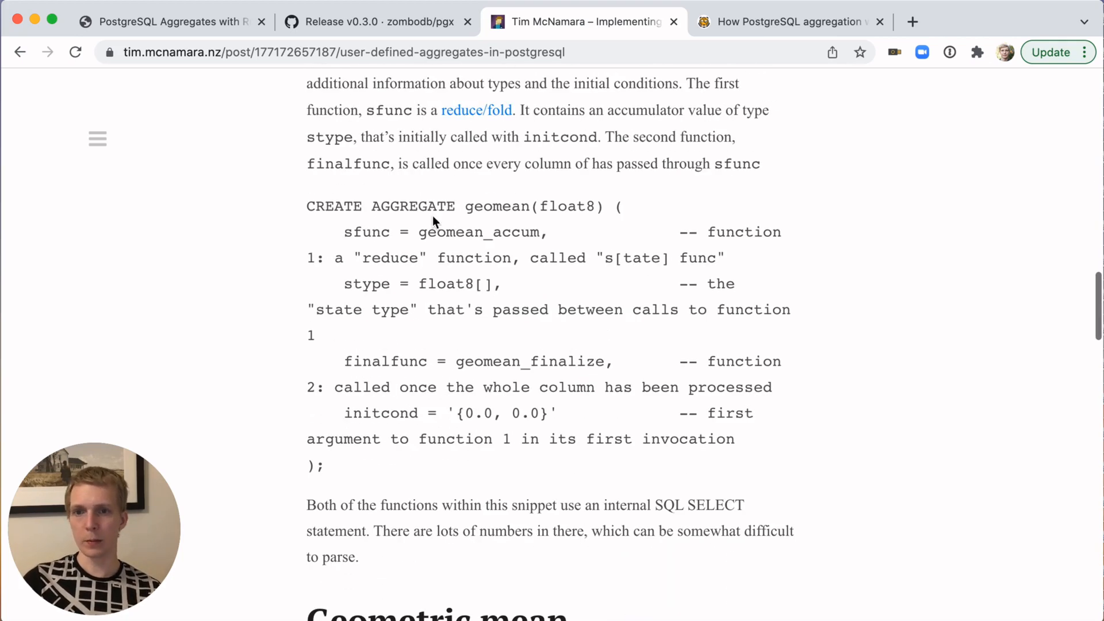
{"action": "scroll", "scroll_direction": "down", "scroll_amount": 3}
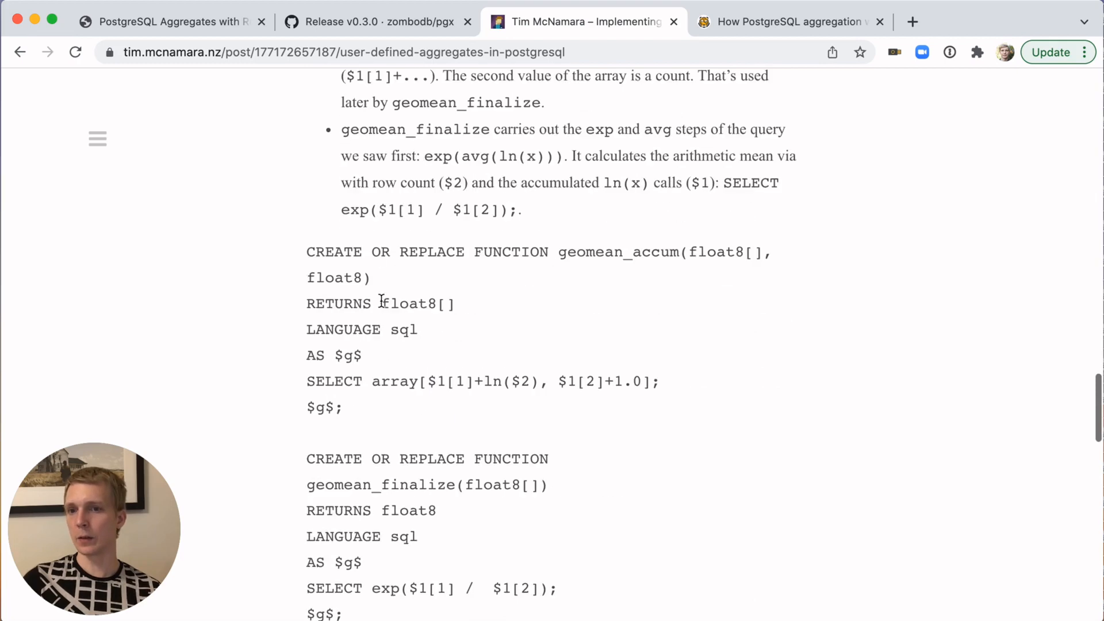
{"action": "scroll", "scroll_direction": "down", "scroll_amount": 3}
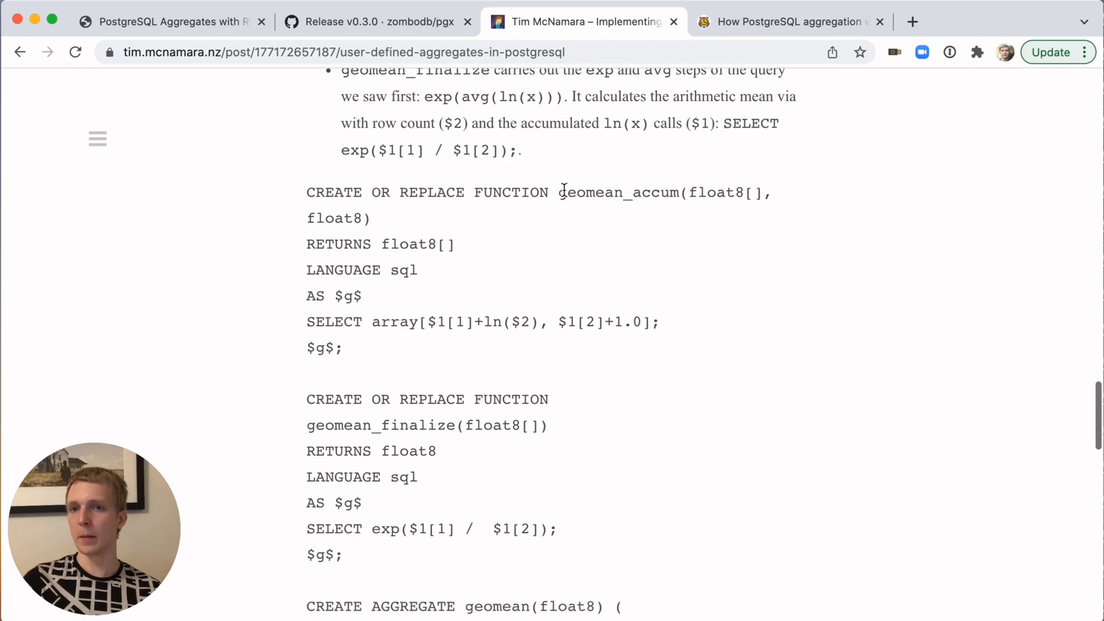
{"action": "scroll", "scroll_direction": "down", "scroll_amount": 3}
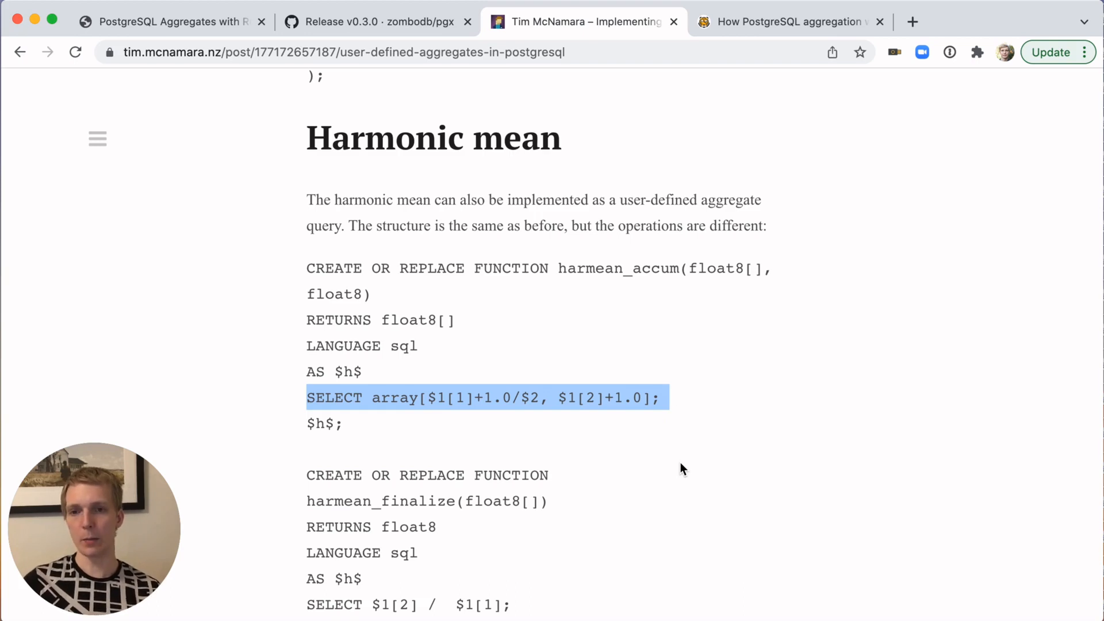
{"action": "left_click", "coordinate": [683, 469]}
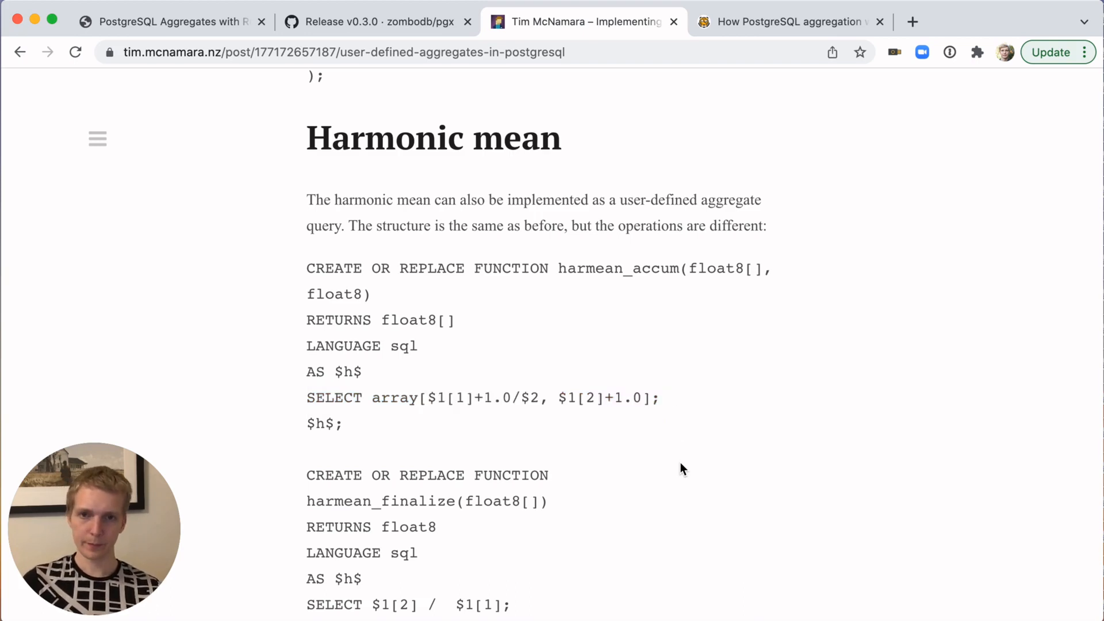
{"action": "left_click", "coordinate": [786, 21]}
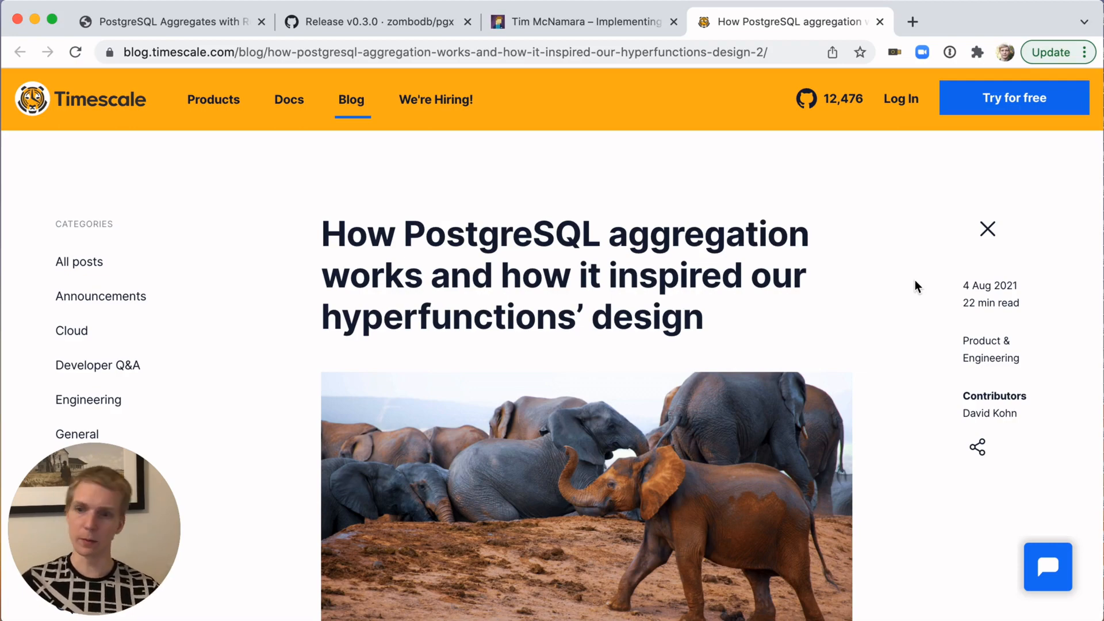
- Scroll past the header image and table of contents to 'Two-step aggregation in TimescaleDB hyperfunctions'
{"action": "scroll", "scroll_direction": "down", "scroll_amount": 3}
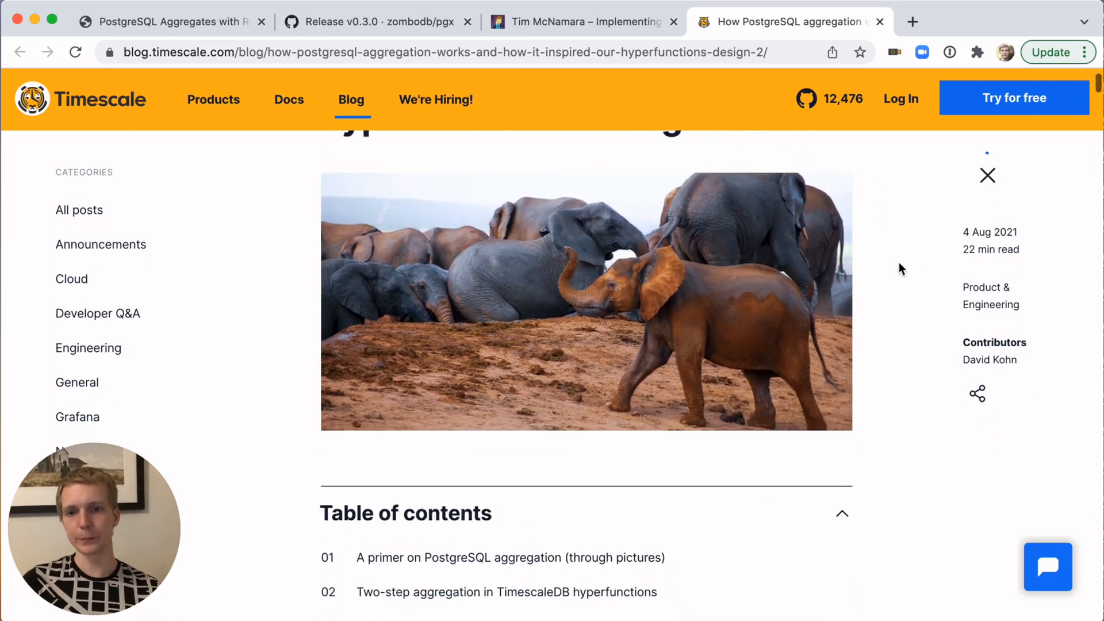
{"action": "scroll", "scroll_direction": "down", "scroll_amount": 3}
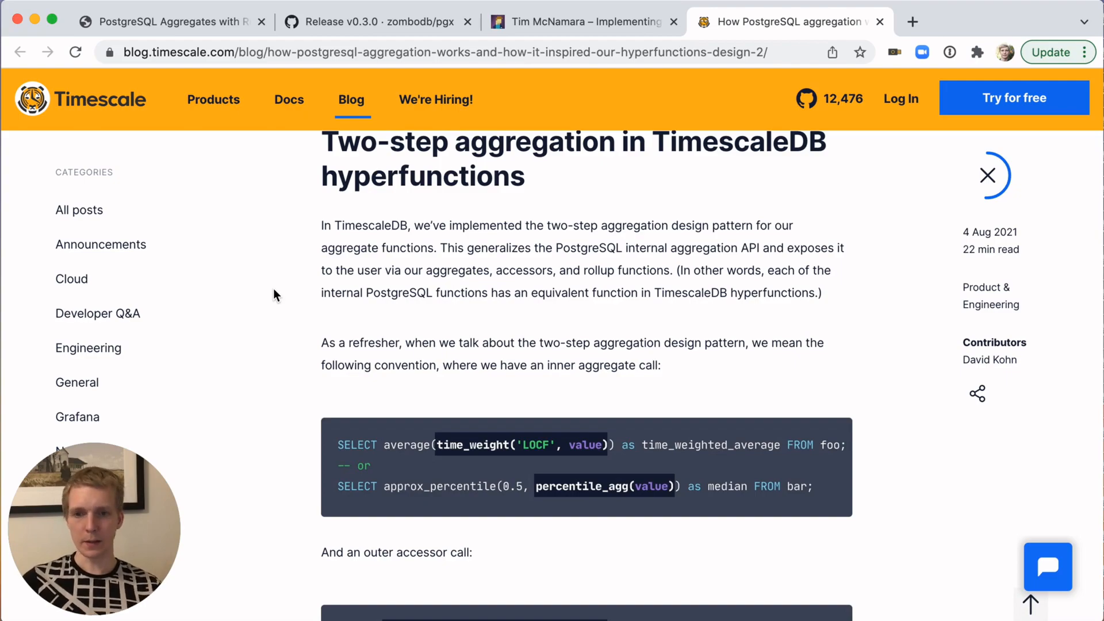
- Review the approx_percentile example, highlight percentile_agg, and reach 'Two-step aggregation + continuous aggregates in TimescaleDB'
{"action": "scroll", "scroll_direction": "down", "scroll_amount": 3}
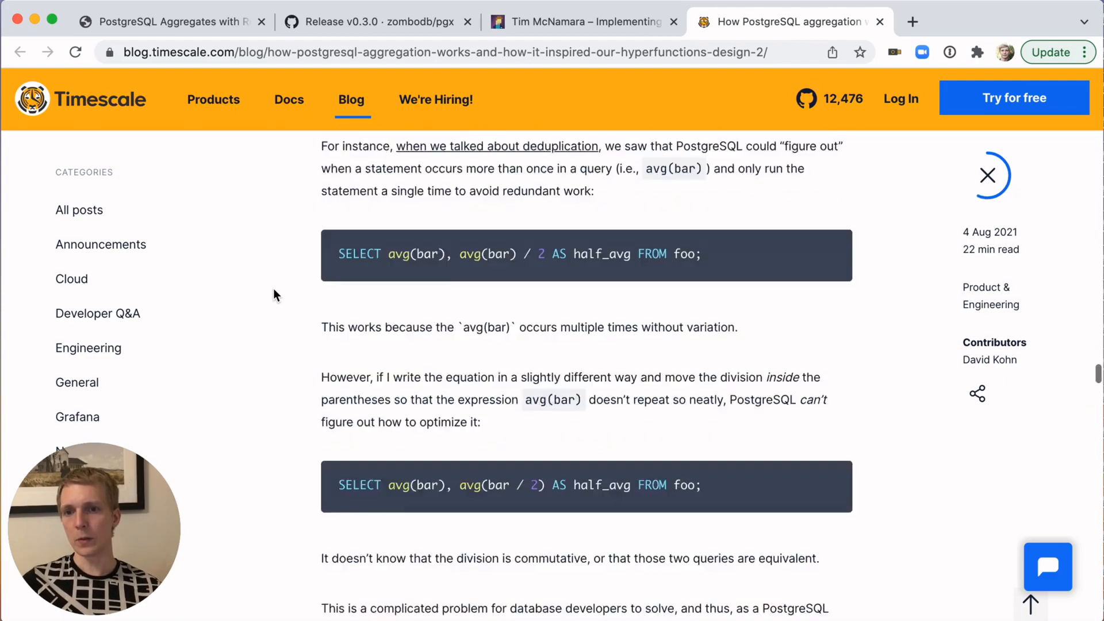
{"action": "scroll", "scroll_direction": "down", "scroll_amount": 3}
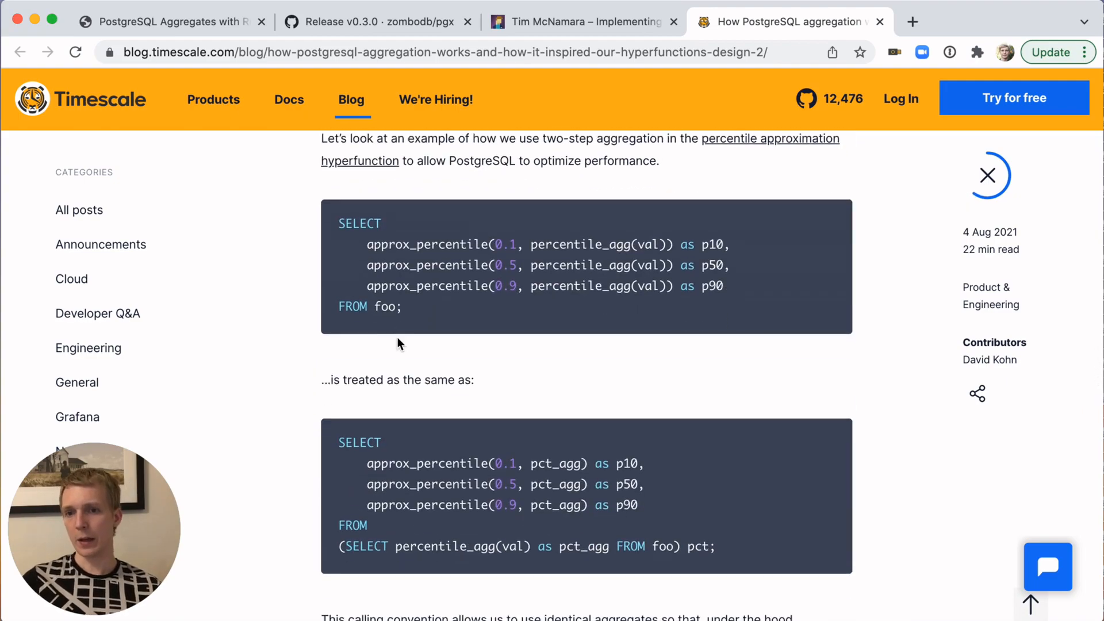
{"action": "mouse_move", "coordinate": [372, 352]}
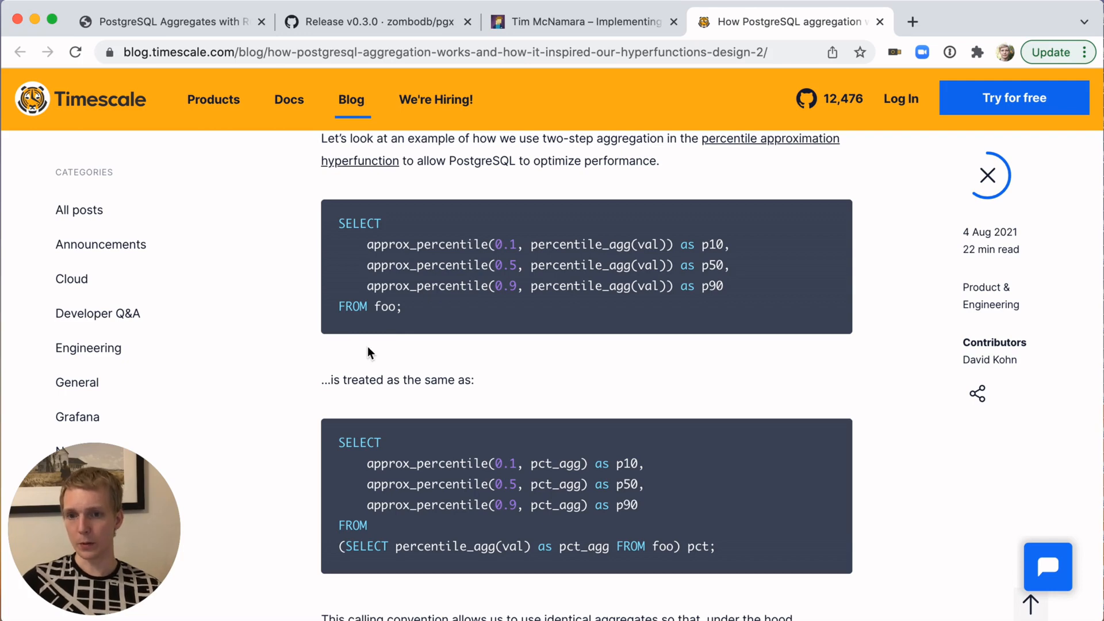
{"action": "mouse_move", "coordinate": [366, 248]}
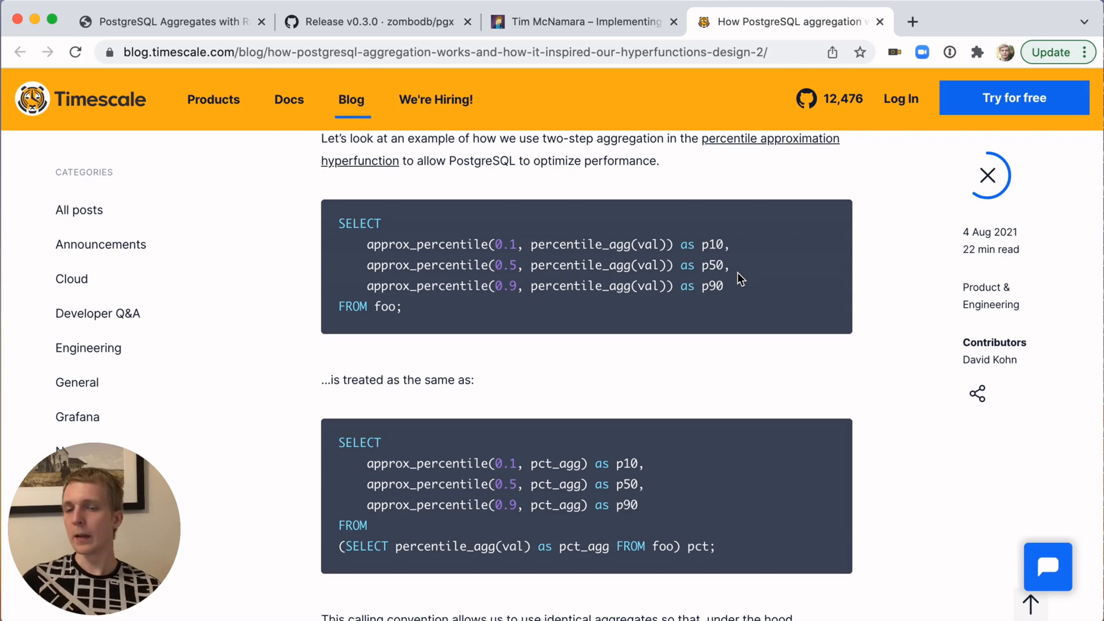
{"action": "double_click", "coordinate": [444, 547]}
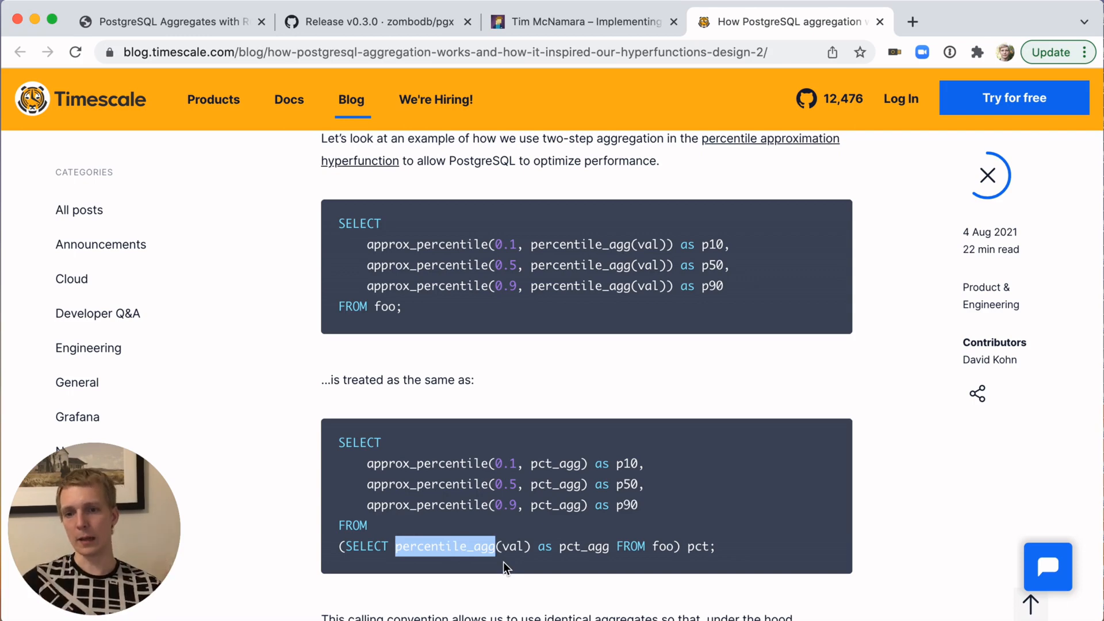
{"action": "mouse_move", "coordinate": [520, 463]}
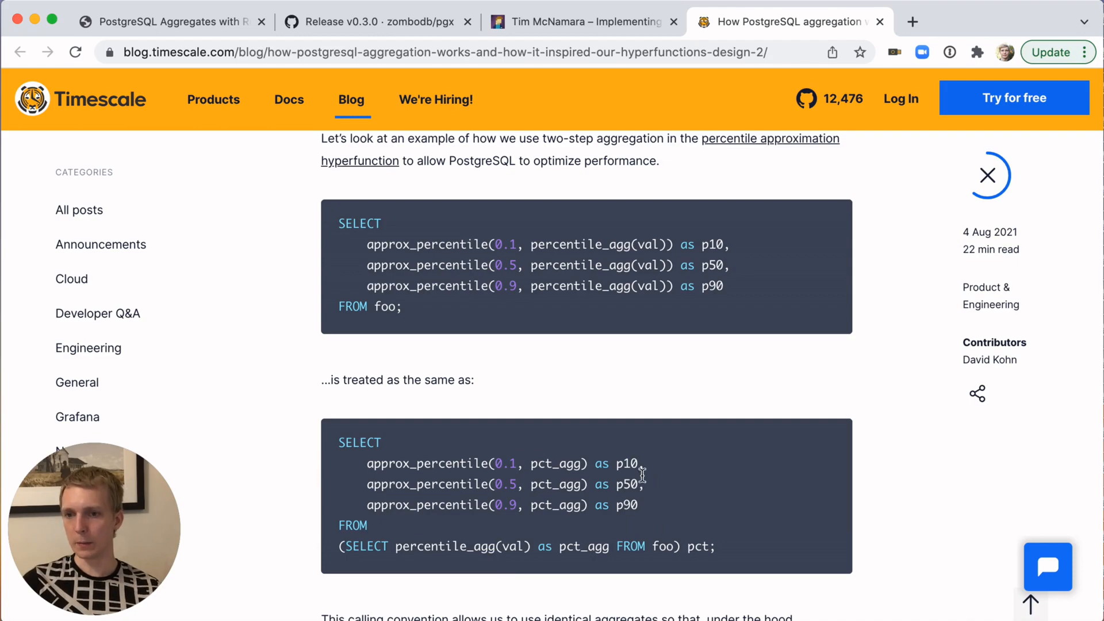
{"action": "scroll", "scroll_direction": "down", "scroll_amount": 3}
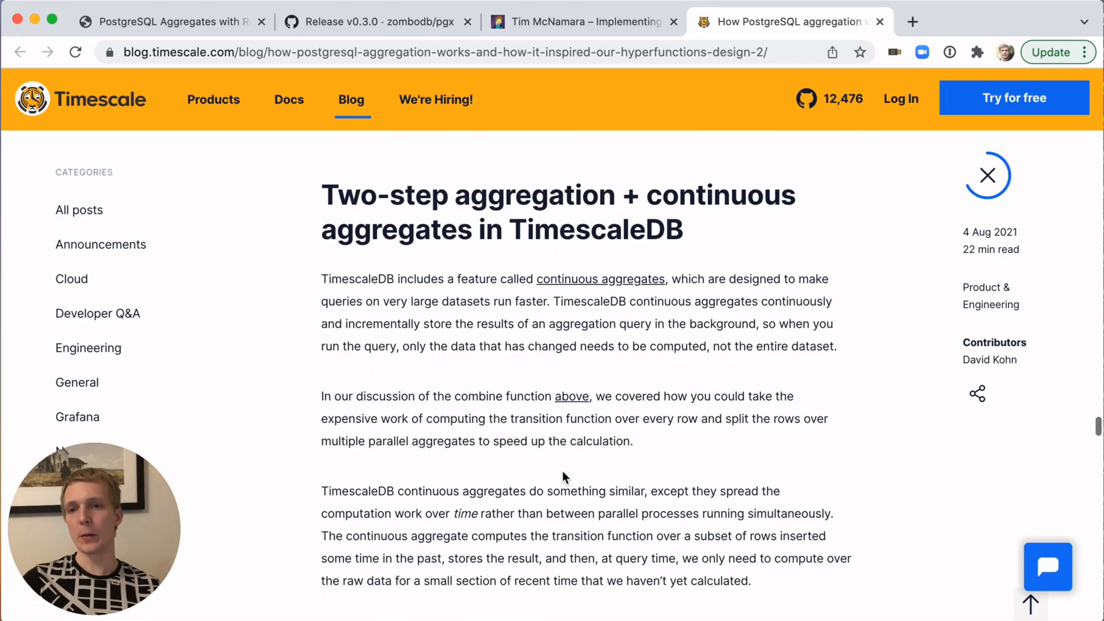
- Scroll to the CREATE MATERIALIZED VIEW foo_15_min_agg example and the 'Logically consistent rollups' heading
{"action": "scroll", "scroll_direction": "down", "scroll_amount": 3}
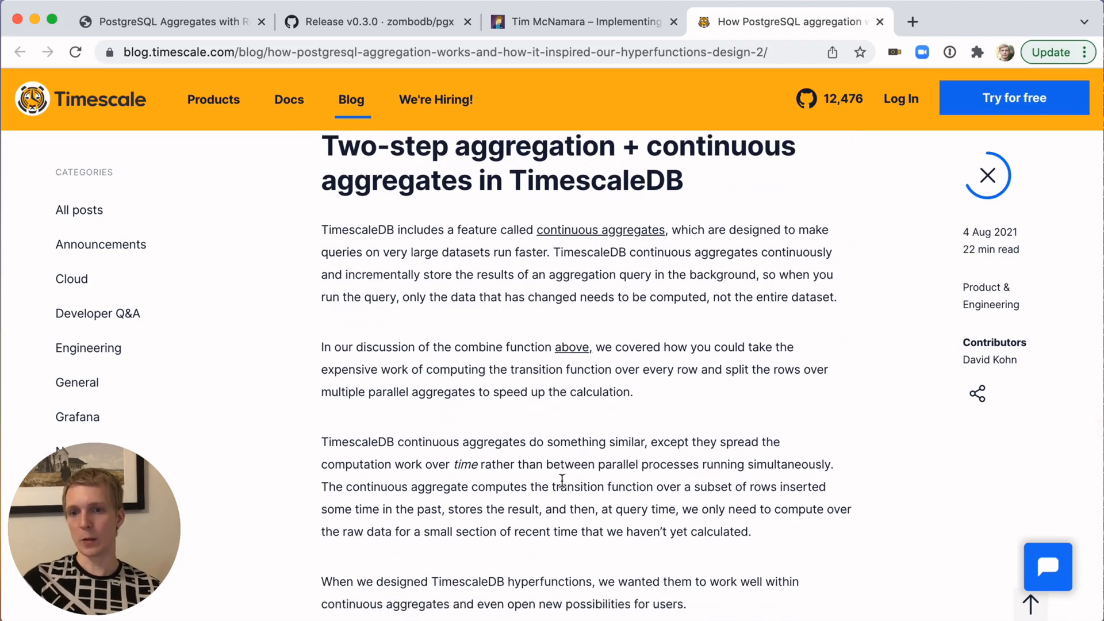
{"action": "scroll", "scroll_direction": "down", "scroll_amount": 3}
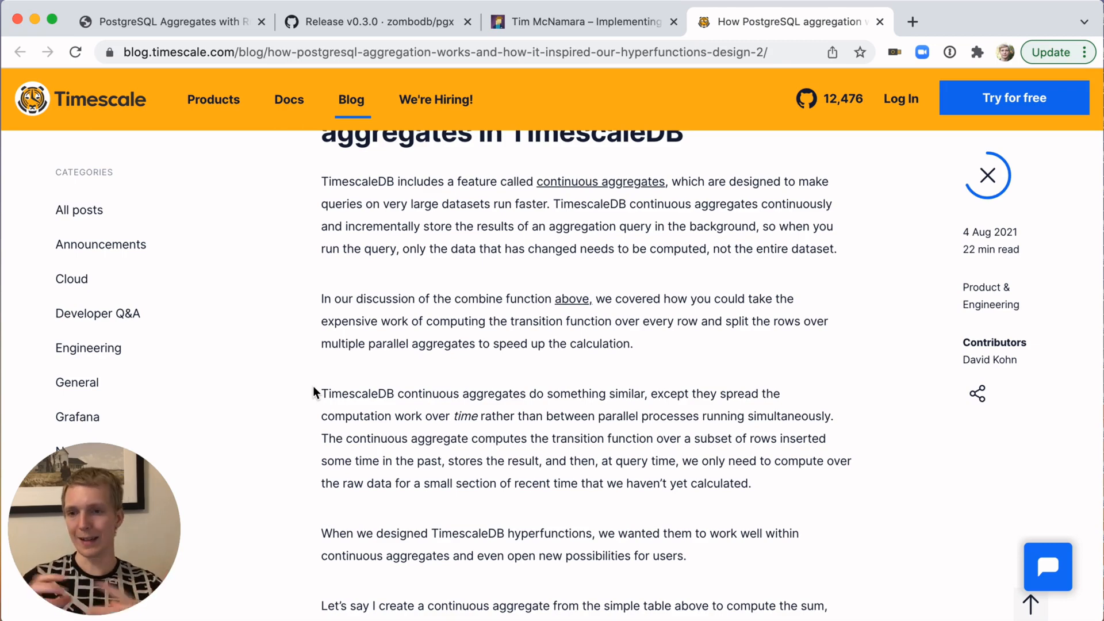
{"action": "scroll", "scroll_direction": "down", "scroll_amount": 3}
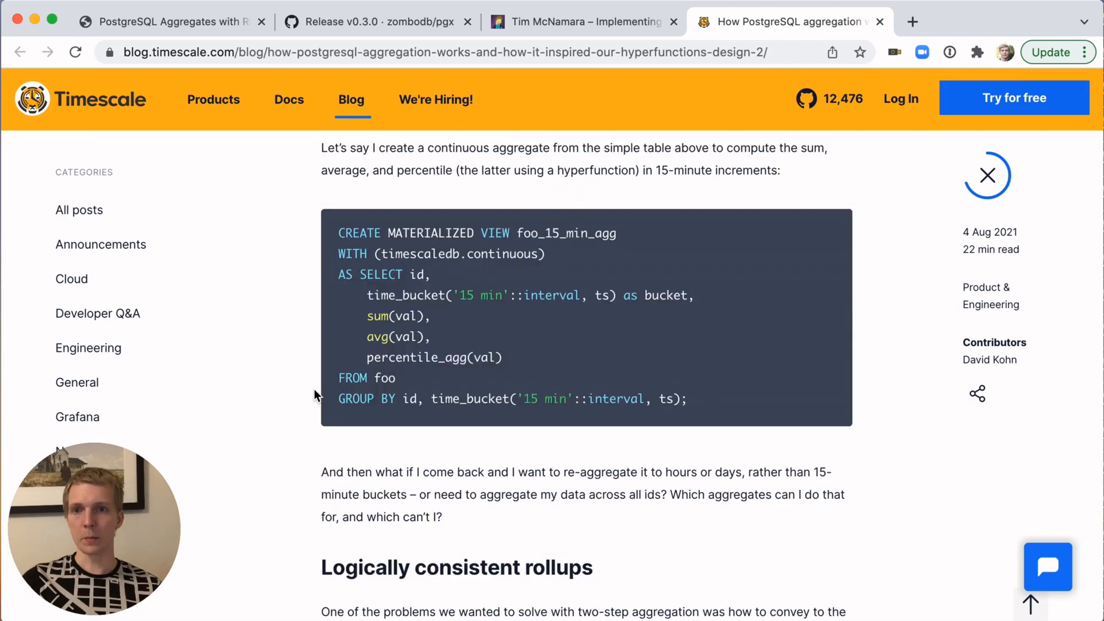